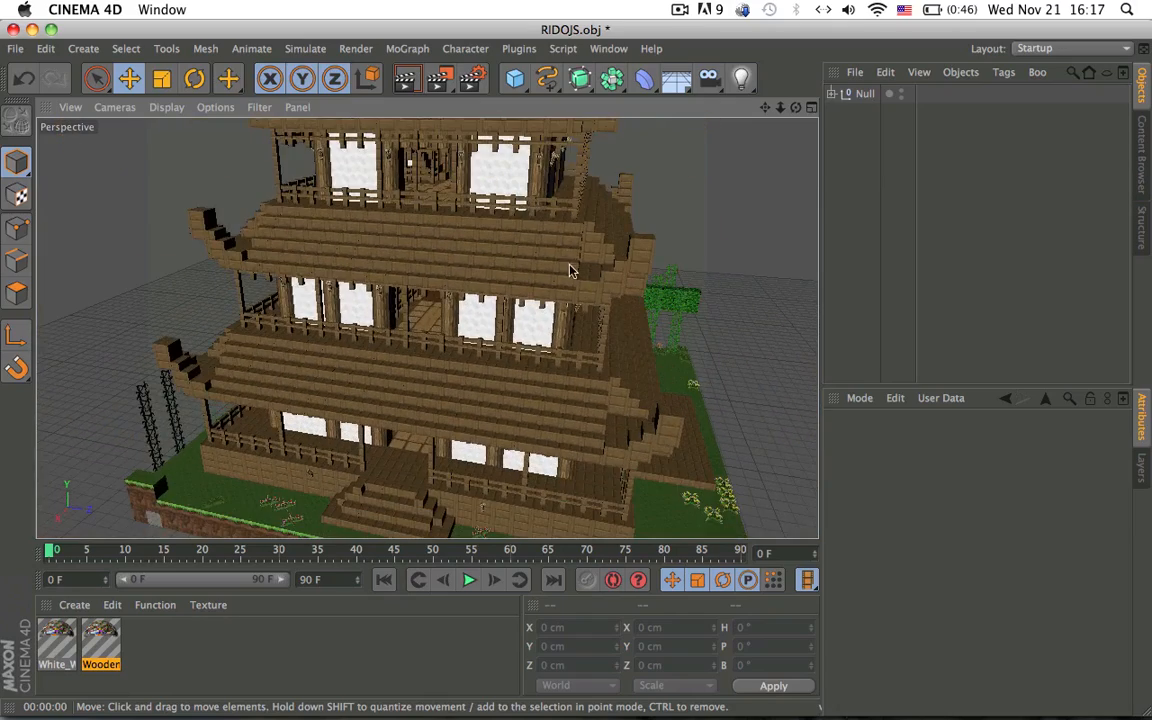
# Orbit and zoom around the water block, garden and wooden deck at the model's edge
pyautogui.moveTo(570, 270); pyautogui.dragTo(535, 325)
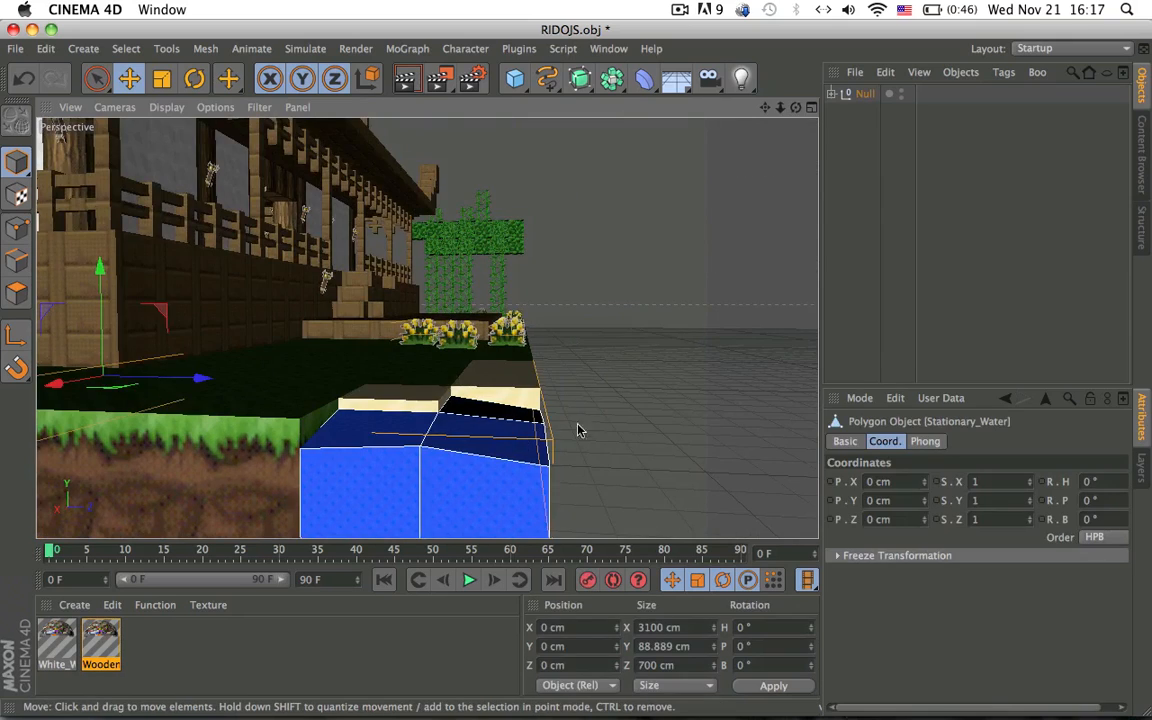
pyautogui.moveTo(575, 430); pyautogui.dragTo(490, 225)
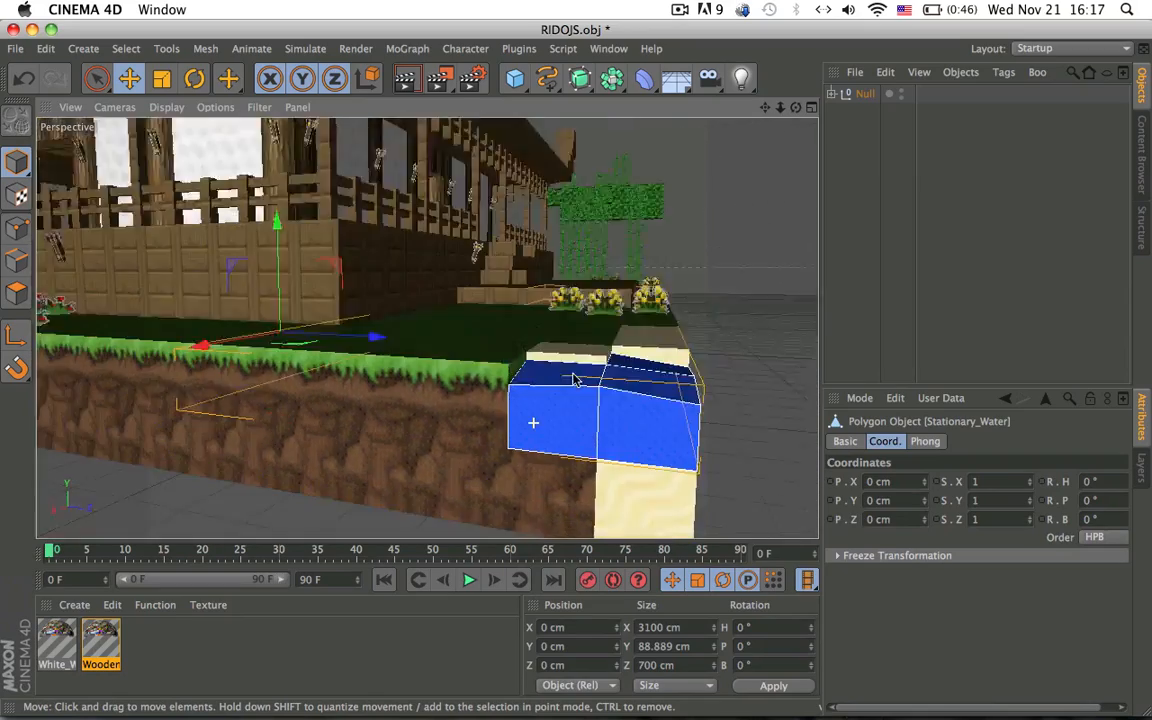
pyautogui.moveTo(575, 378); pyautogui.dragTo(450, 298)
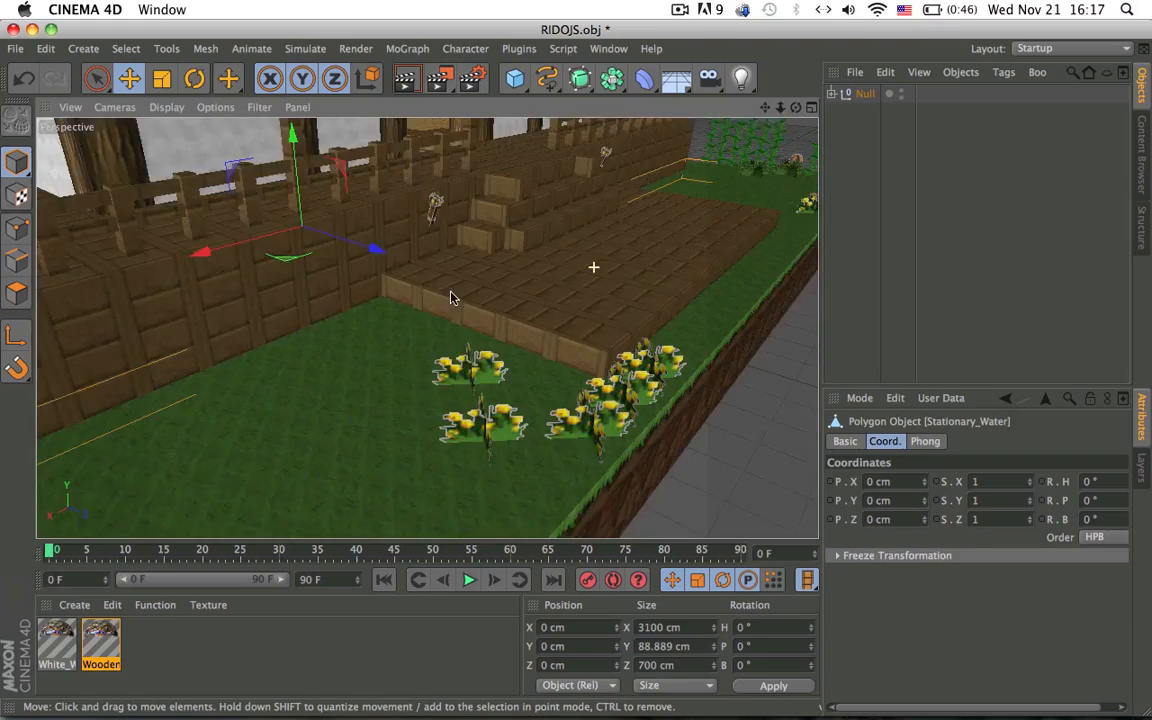
pyautogui.moveTo(450, 298); pyautogui.dragTo(735, 342)
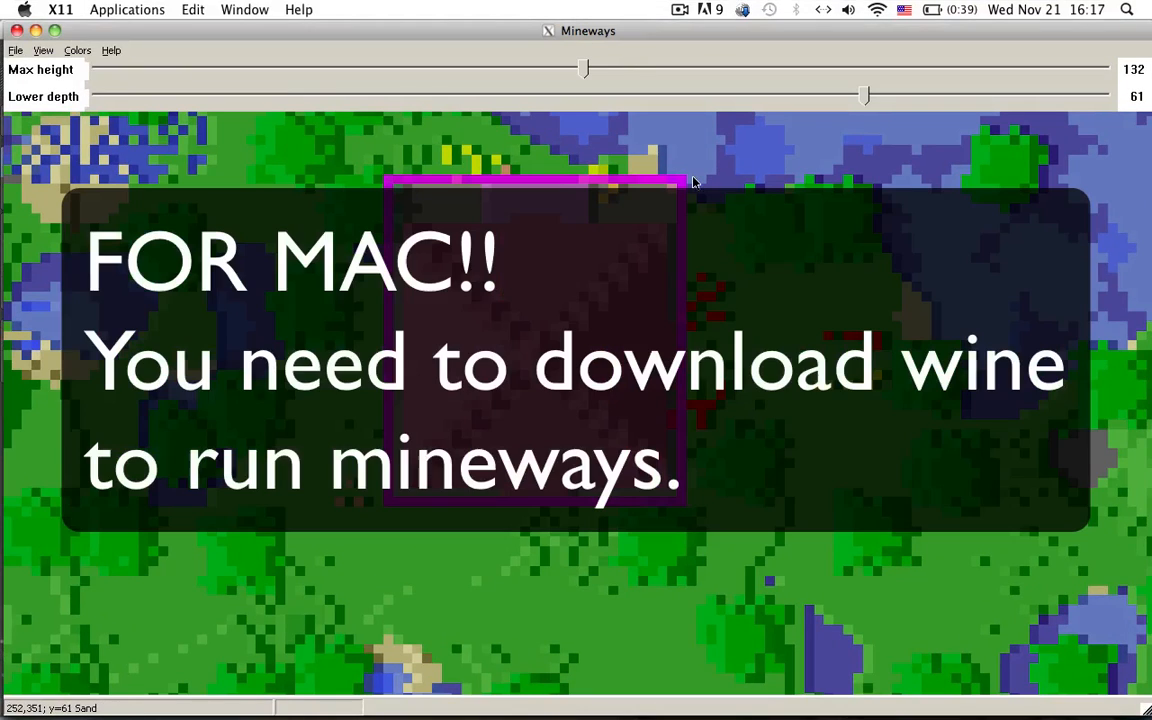
pyautogui.moveTo(515, 362)
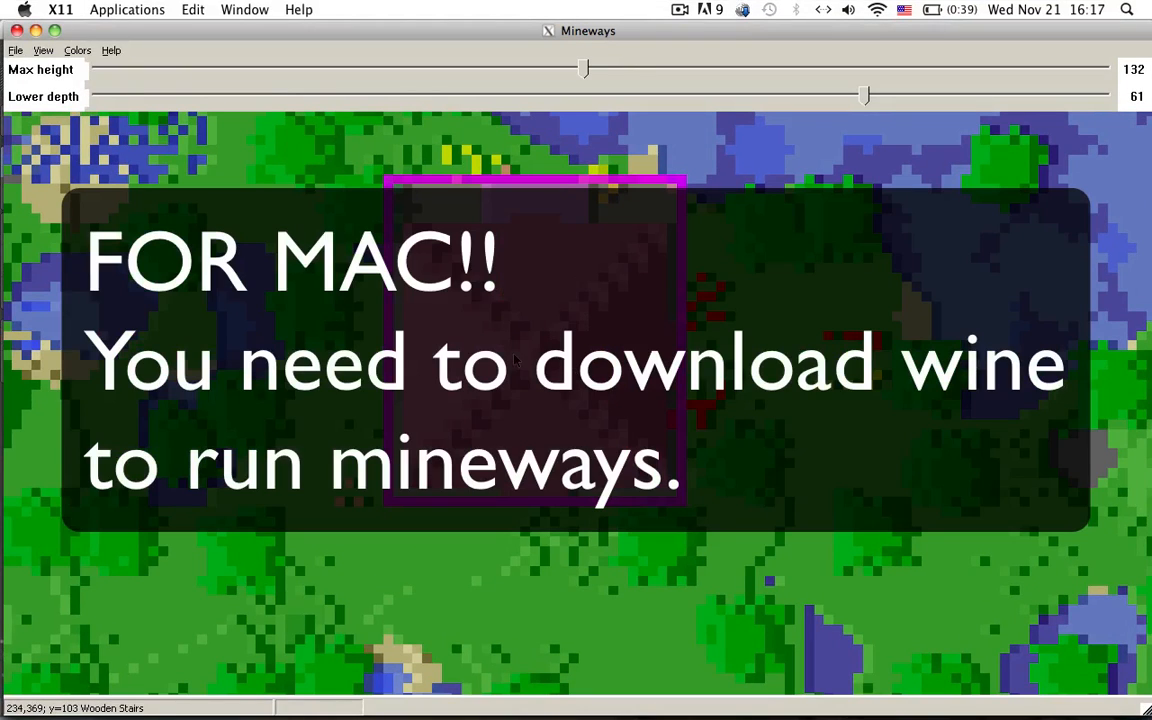
pyautogui.moveTo(519, 222)
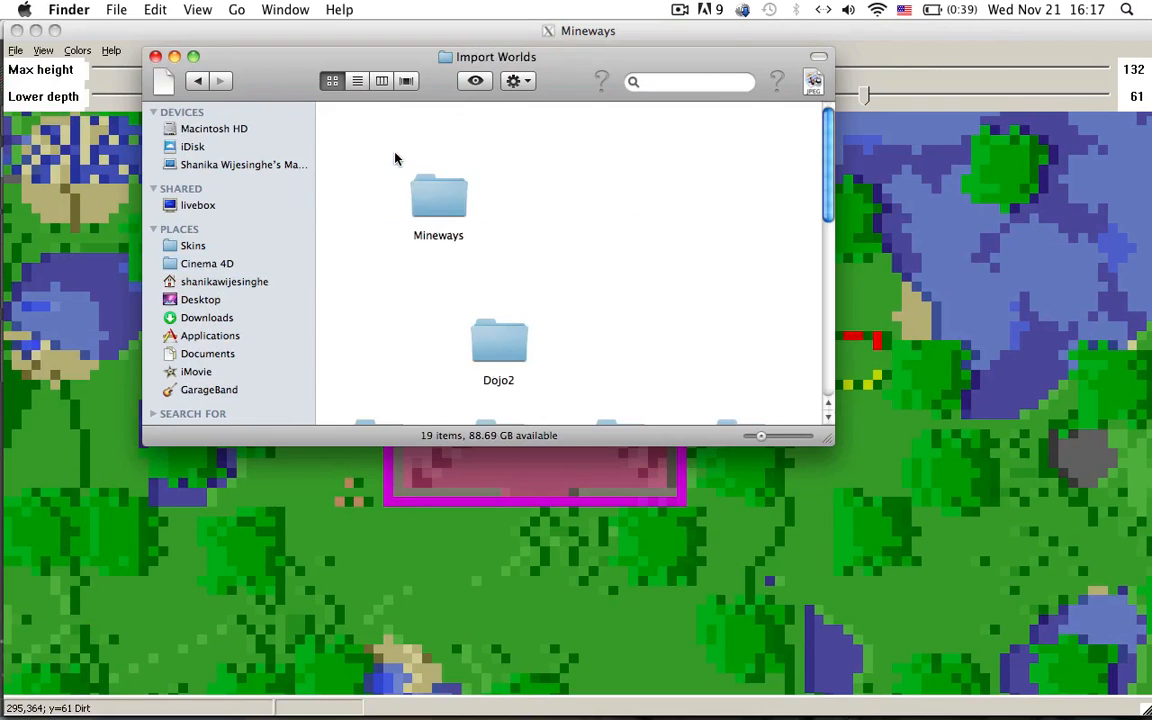
# Run the Update/Uninstall command file from the Mineways folder in Terminal
pyautogui.doubleClick(438, 195)
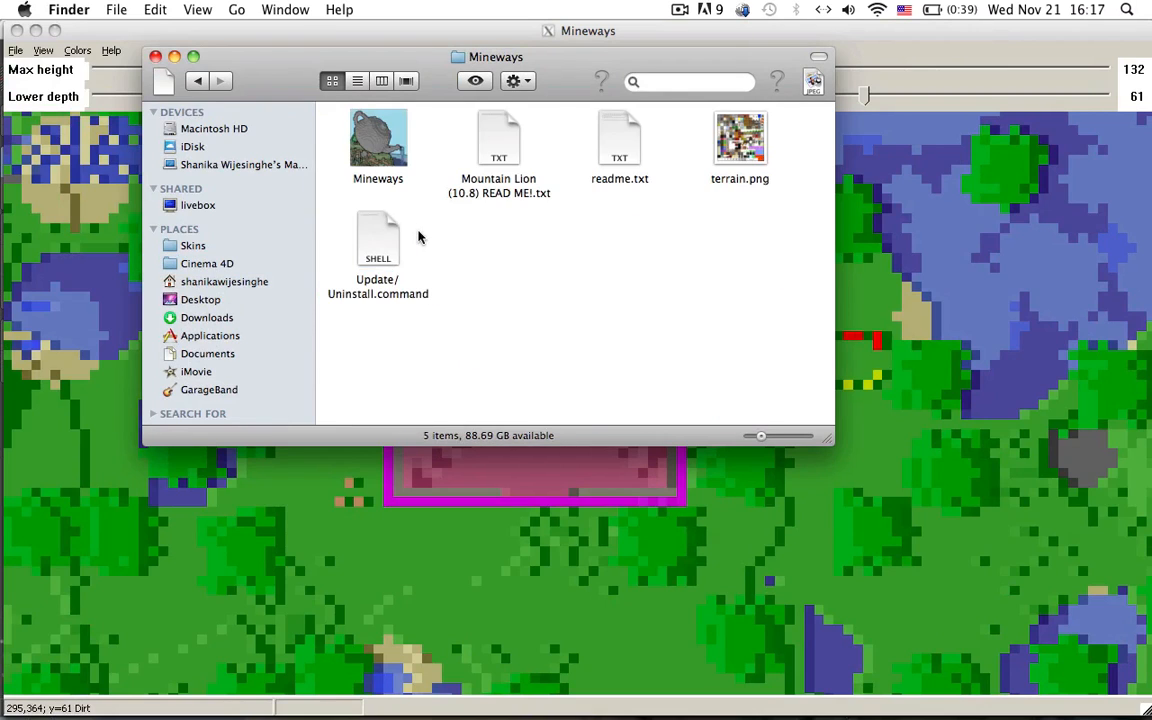
pyautogui.moveTo(380, 335)
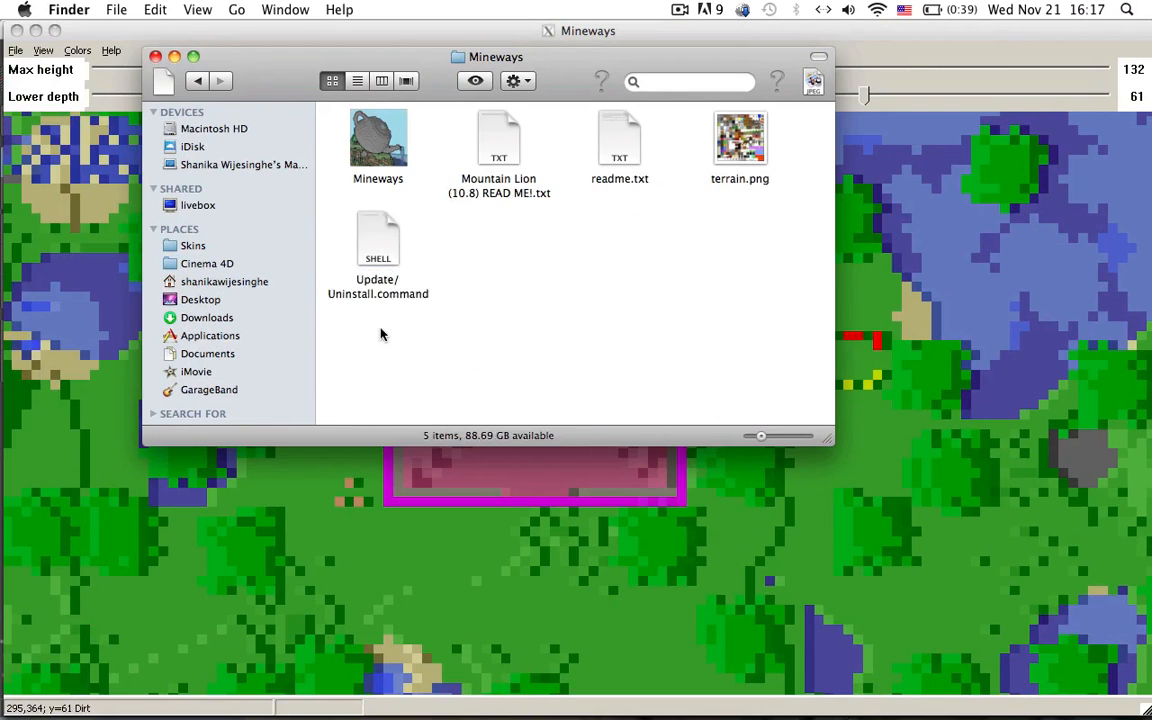
pyautogui.click(378, 240)
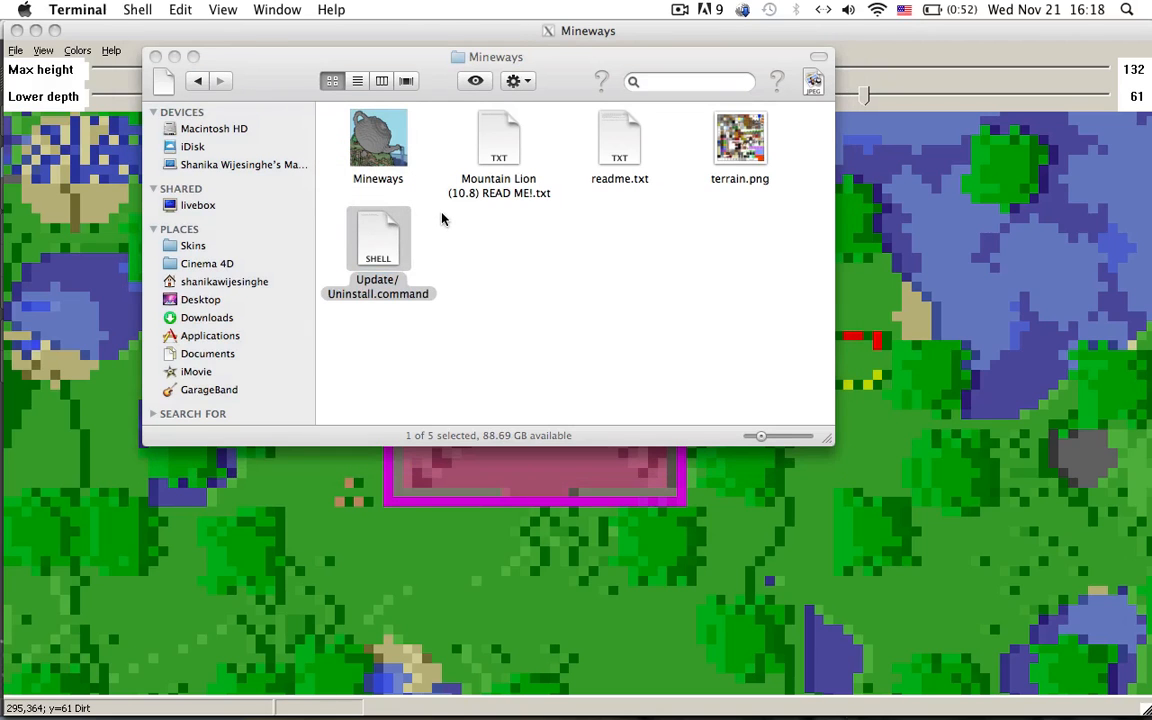
pyautogui.press('F3')
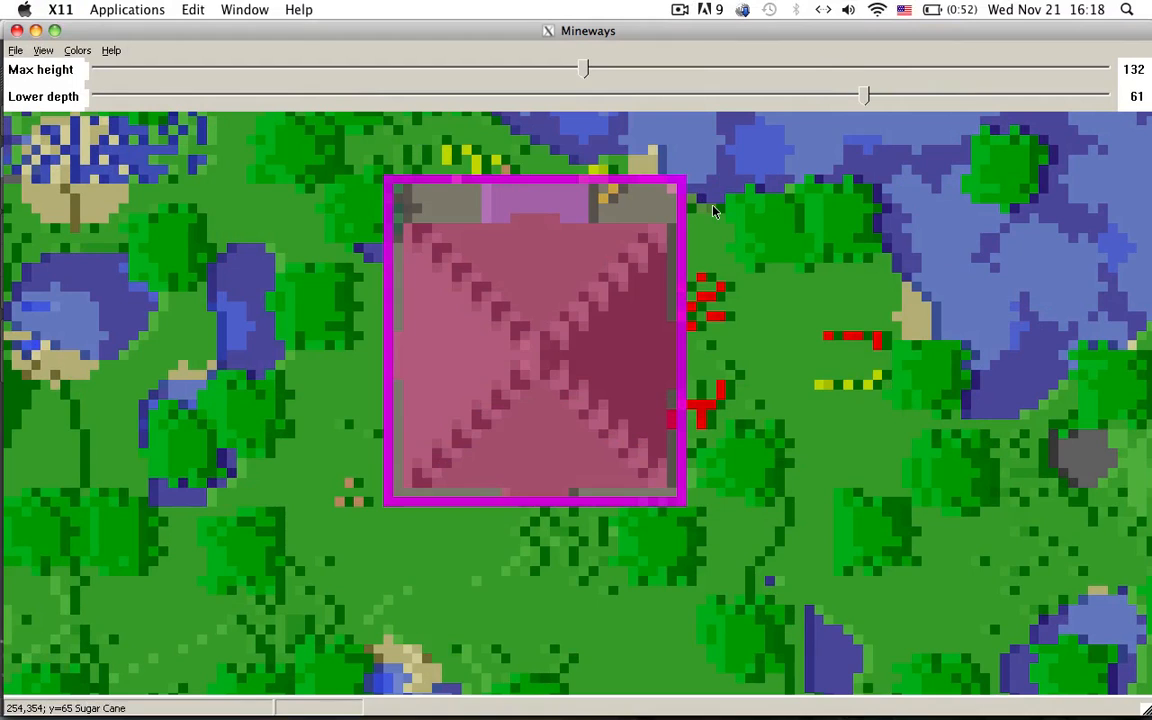
# Start File > Open and browse from the home folder into Library
pyautogui.click(15, 50)
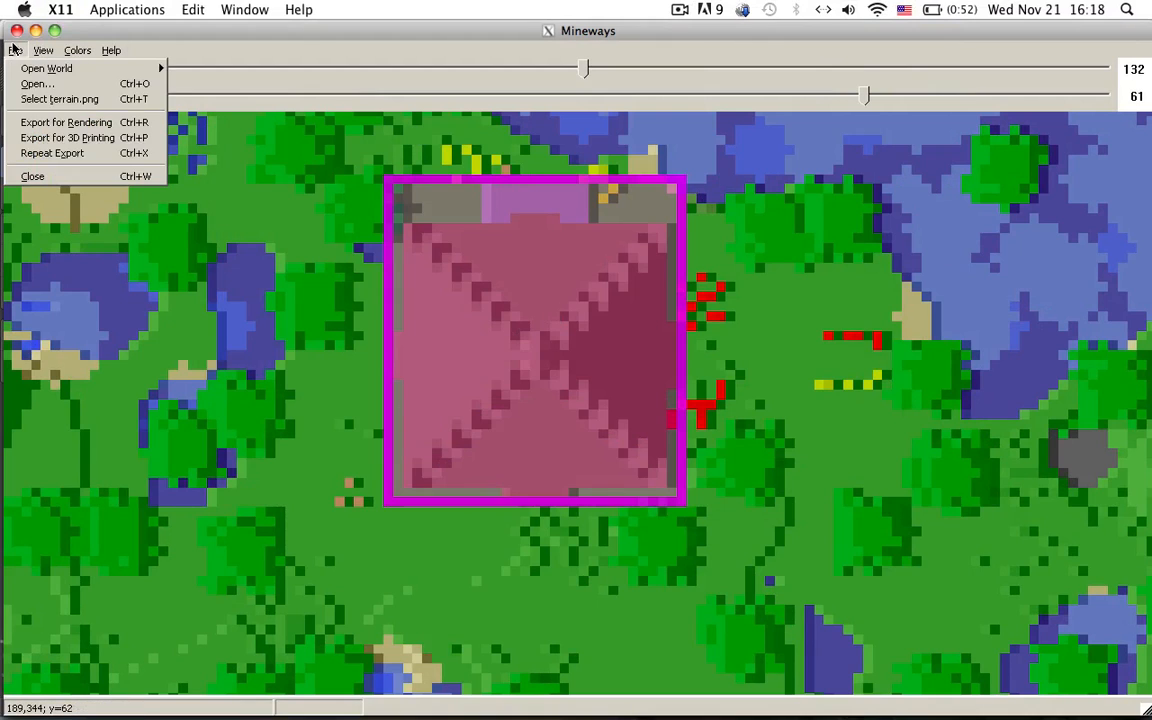
pyautogui.click(37, 83)
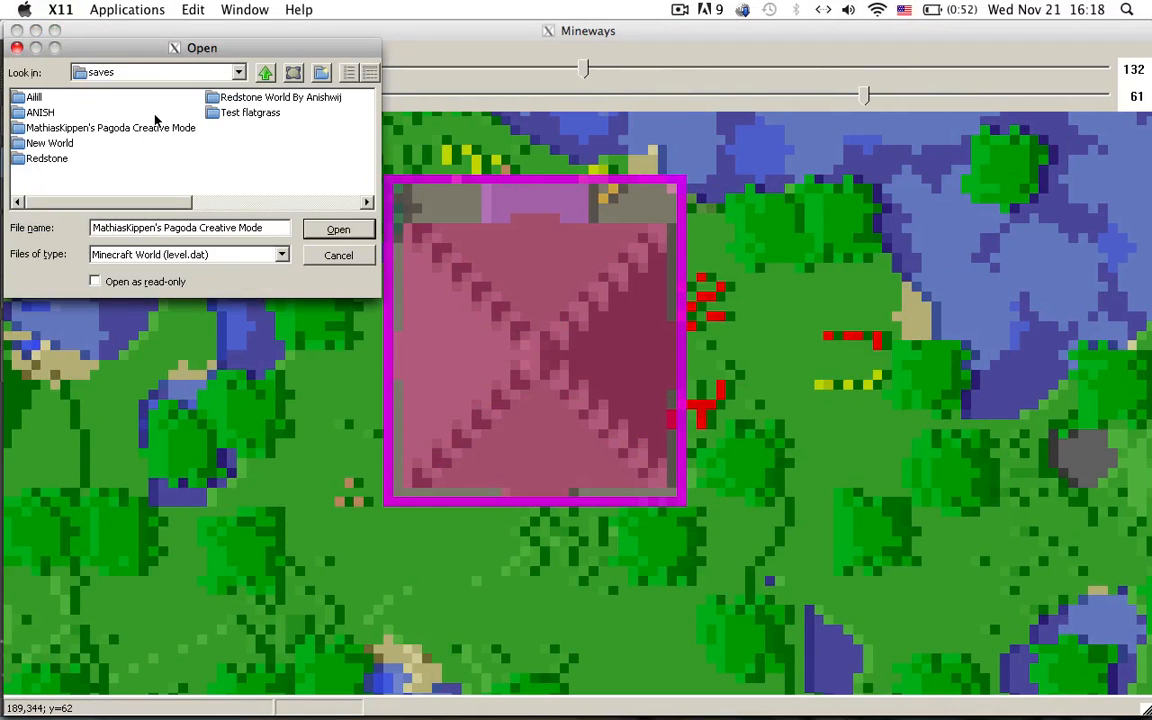
pyautogui.click(110, 127)
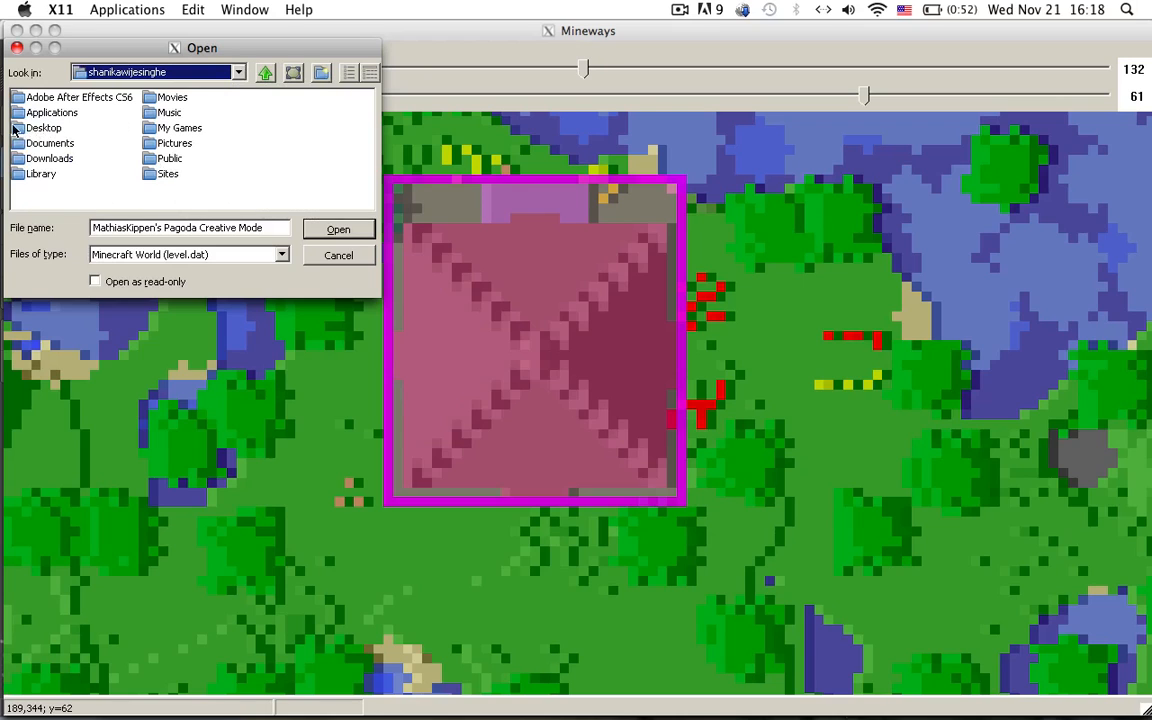
pyautogui.doubleClick(40, 173)
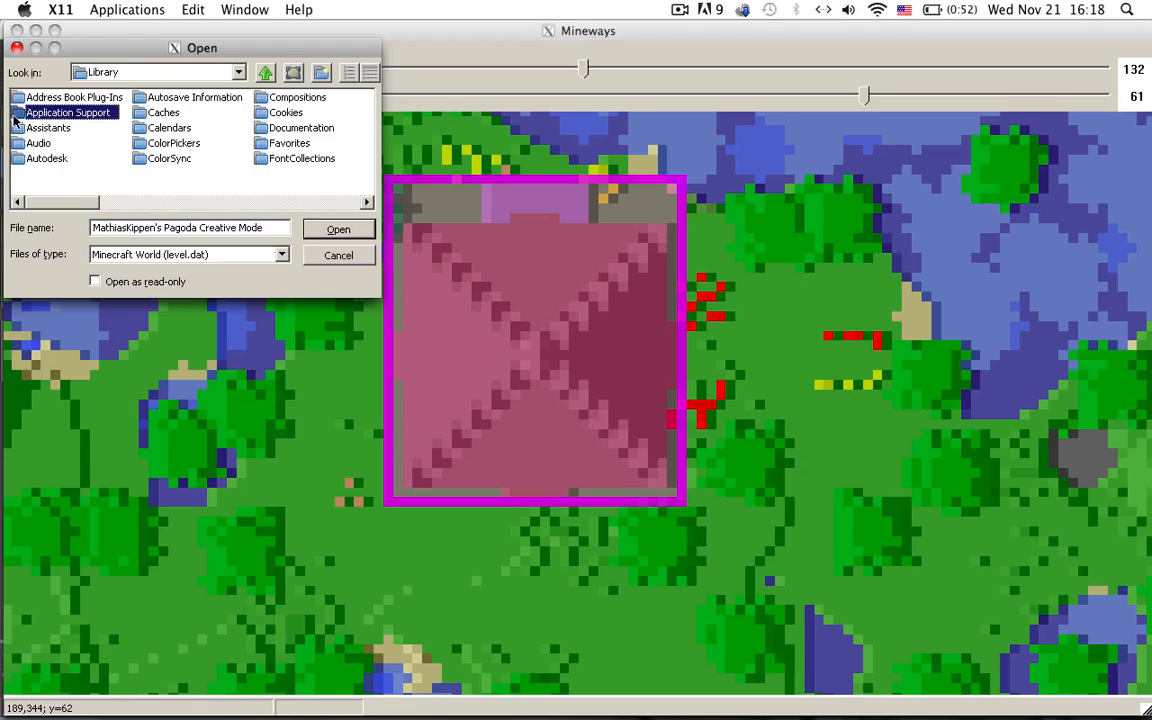
# Continue through Application Support > minecraft > saves and load the pagoda world
pyautogui.doubleClick(68, 112)
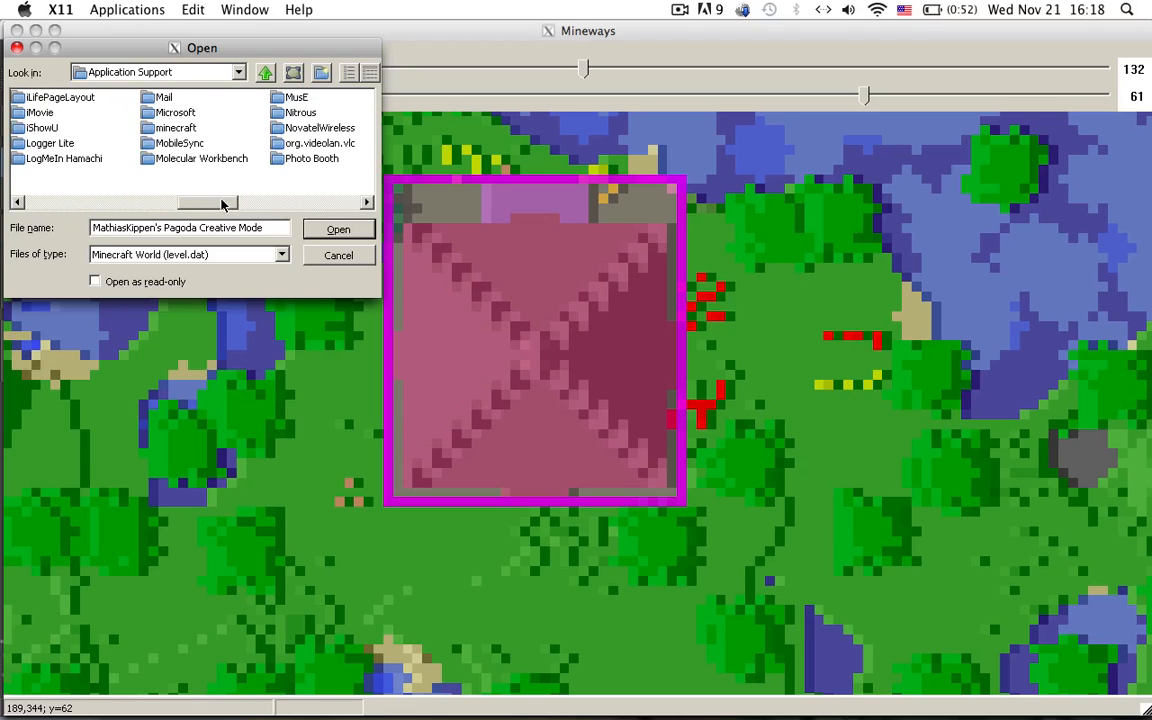
pyautogui.doubleClick(177, 127)
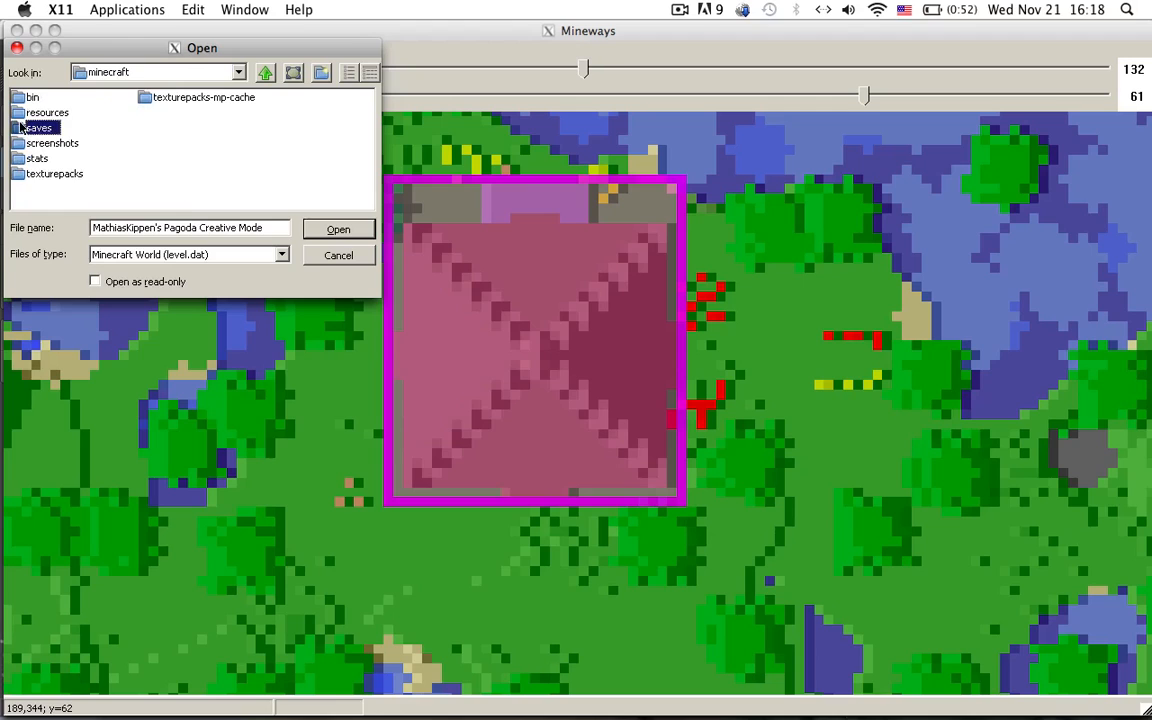
pyautogui.doubleClick(39, 127)
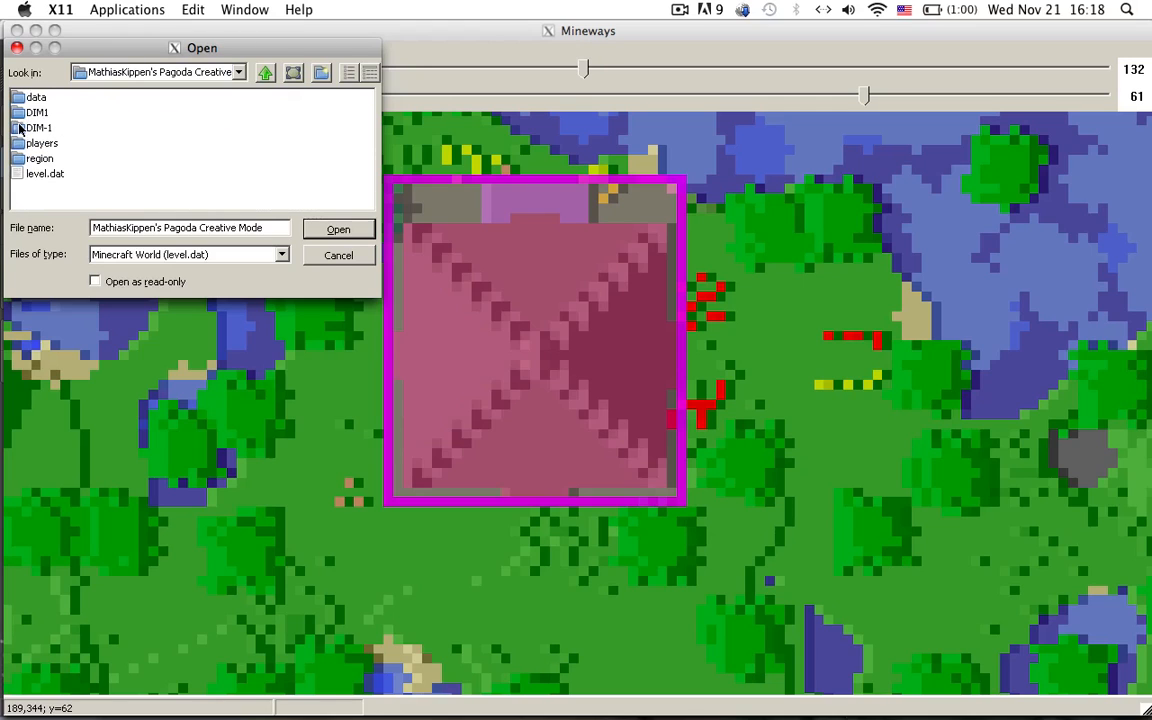
pyautogui.click(45, 173)
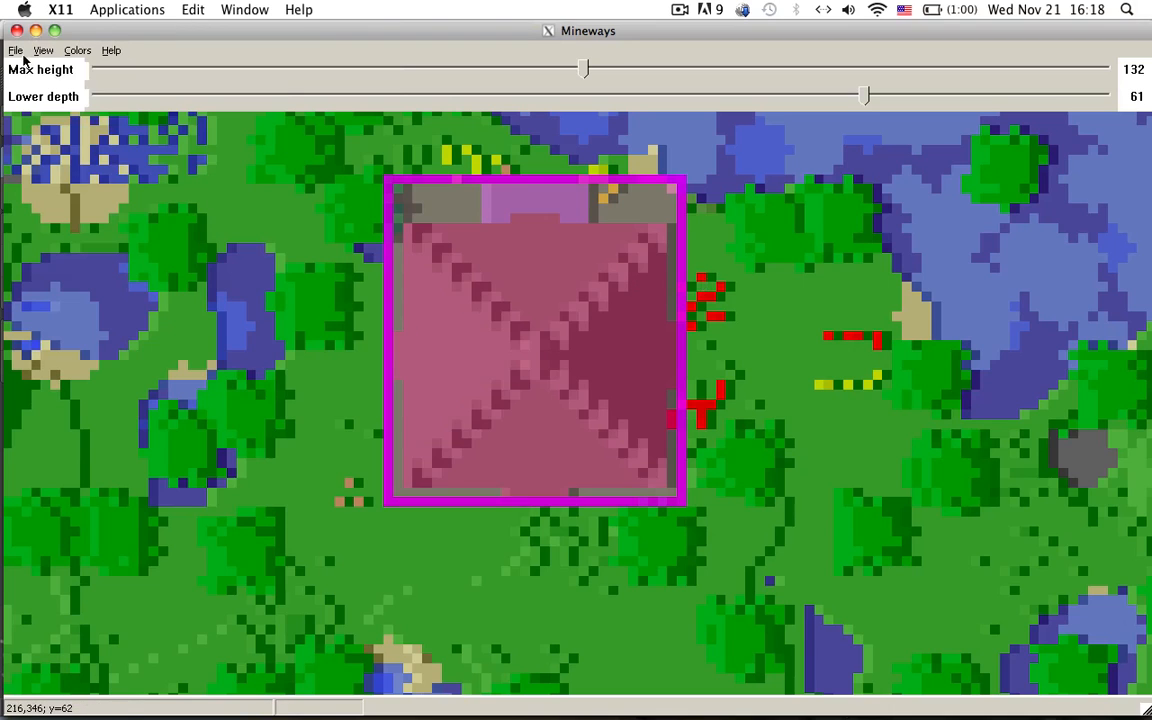
# Select a terrain.png texture file from the PNG folder for the world
pyautogui.click(15, 50)
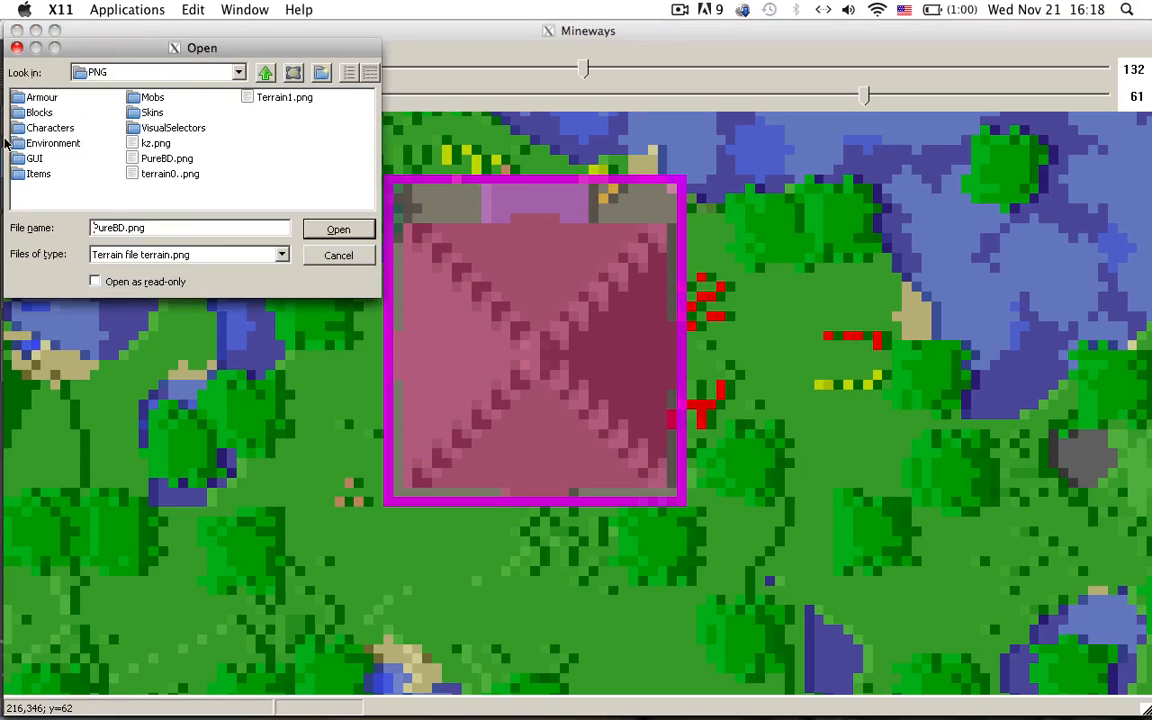
pyautogui.click(167, 158)
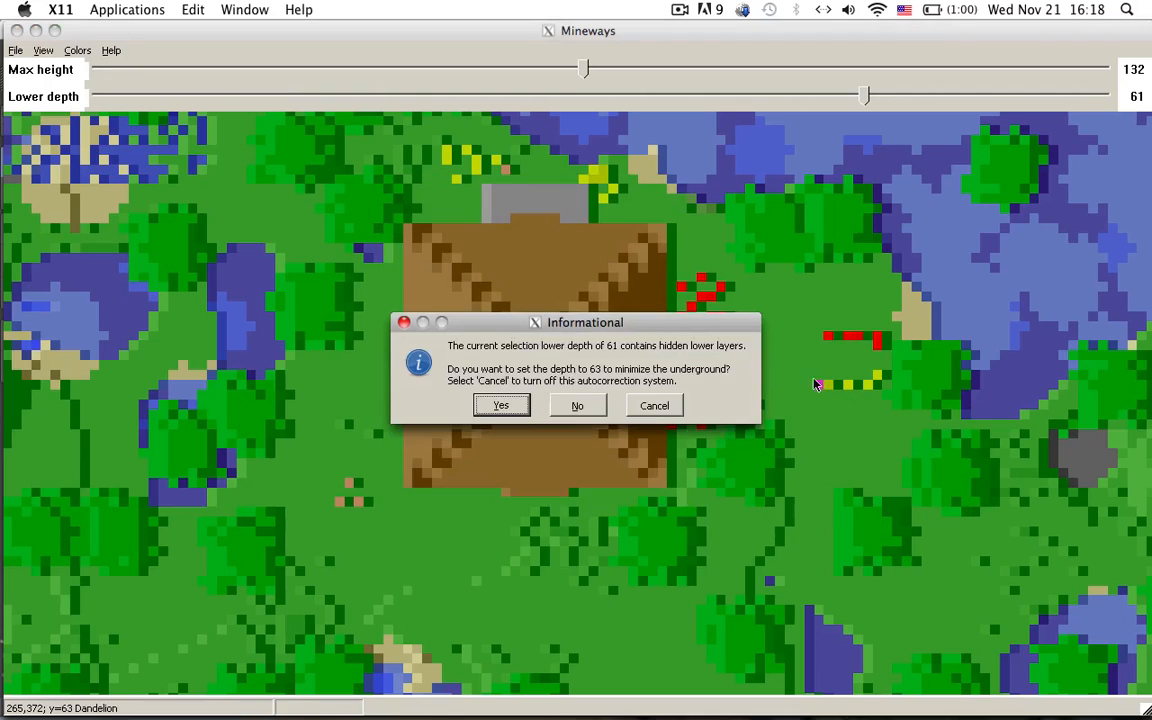
# Answer No to raising the lower depth, keeping it at 61
pyautogui.click(577, 405)
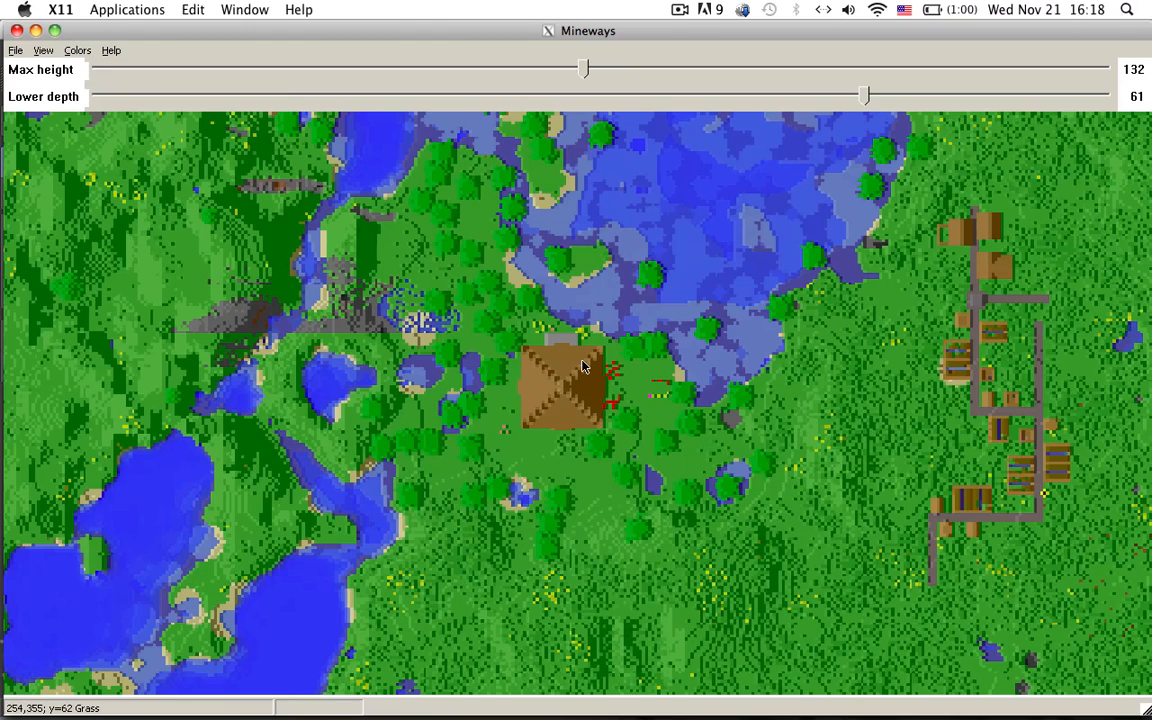
pyautogui.moveTo(547, 436)
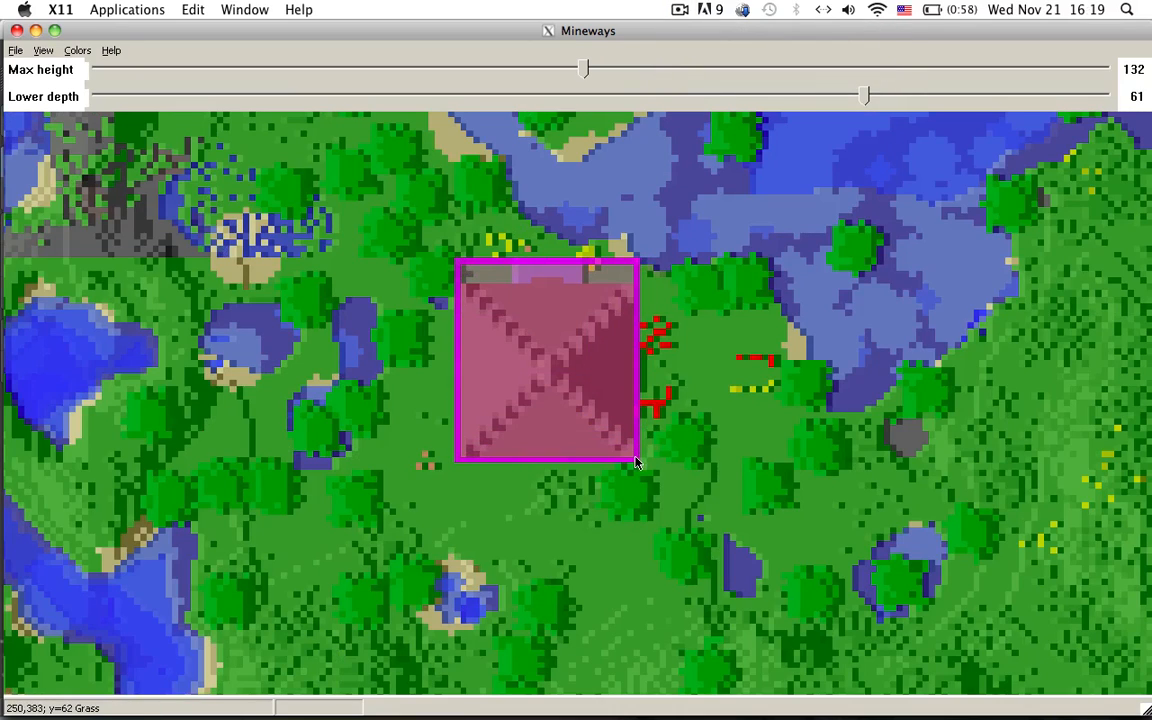
pyautogui.moveTo(538, 362)
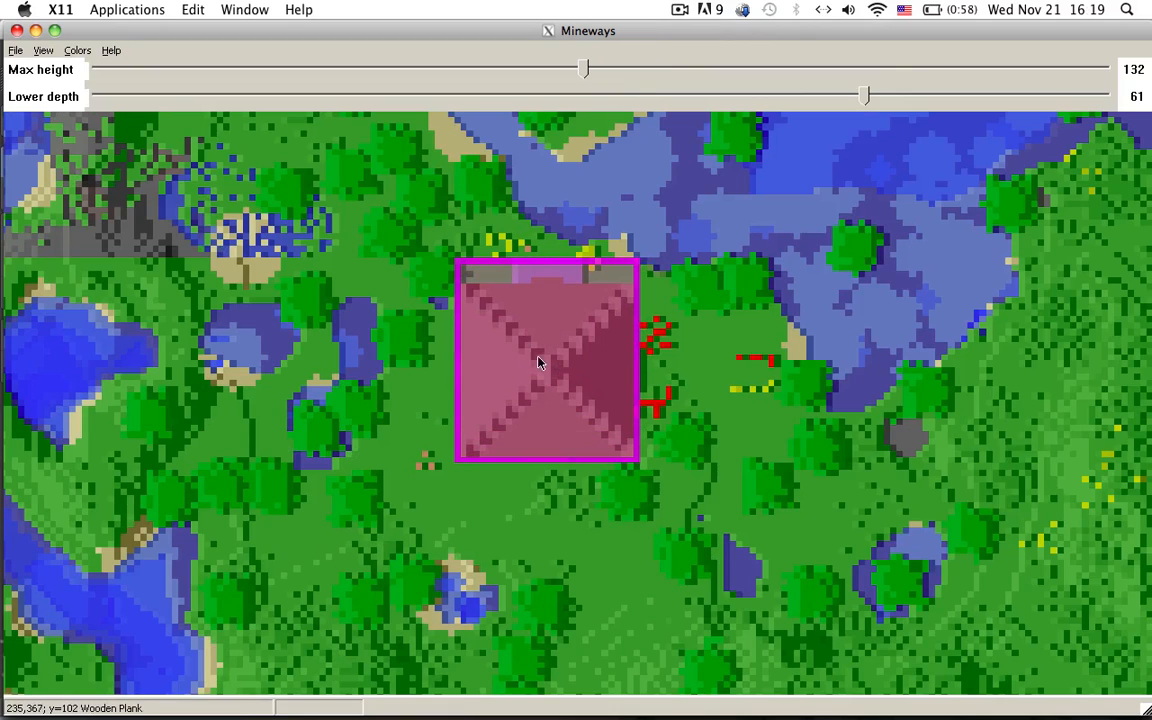
pyautogui.moveTo(310, 200)
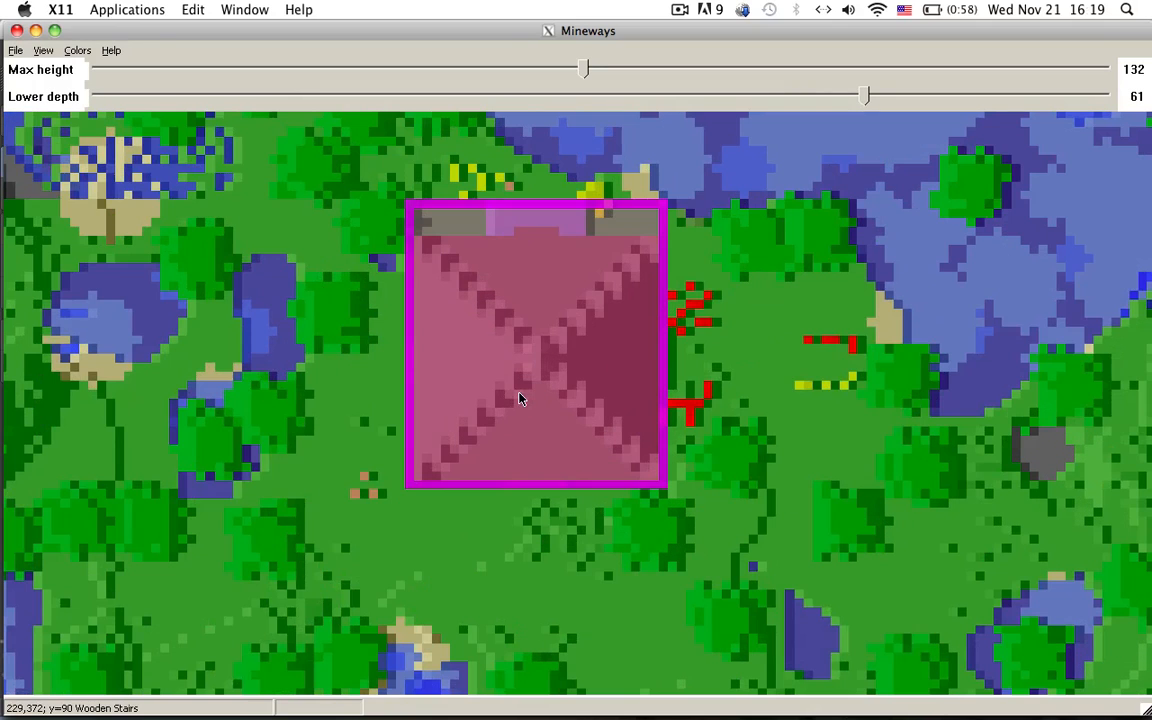
pyautogui.moveTo(667, 347)
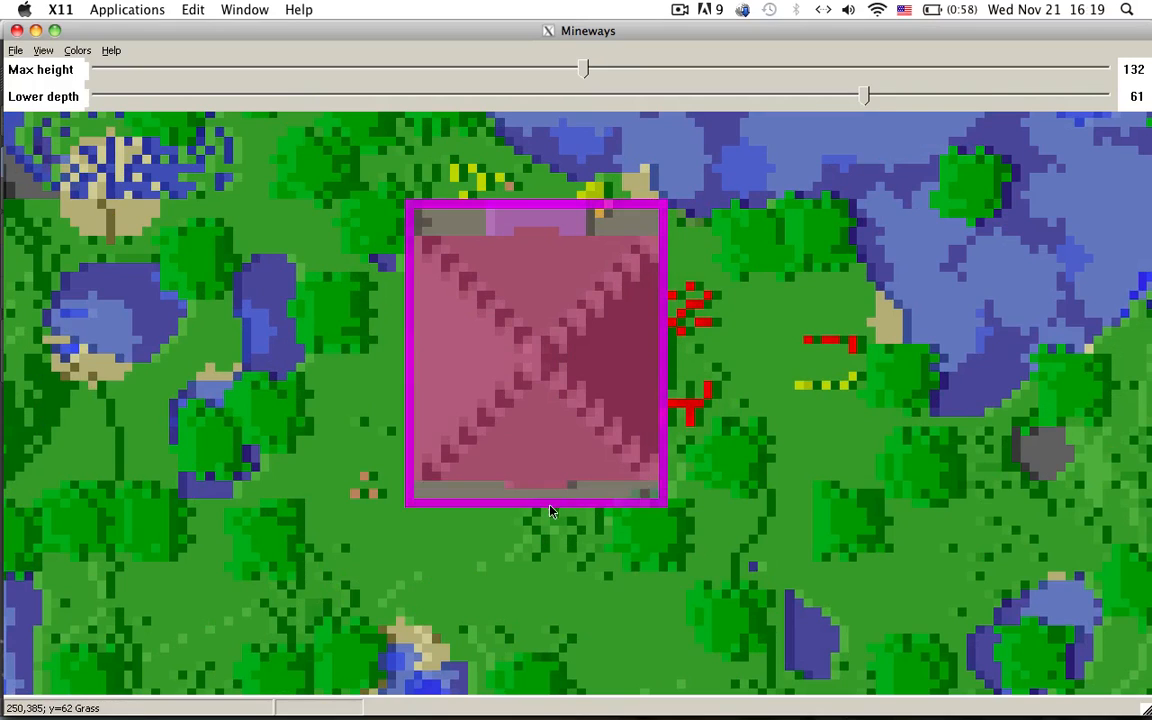
pyautogui.moveTo(415, 382)
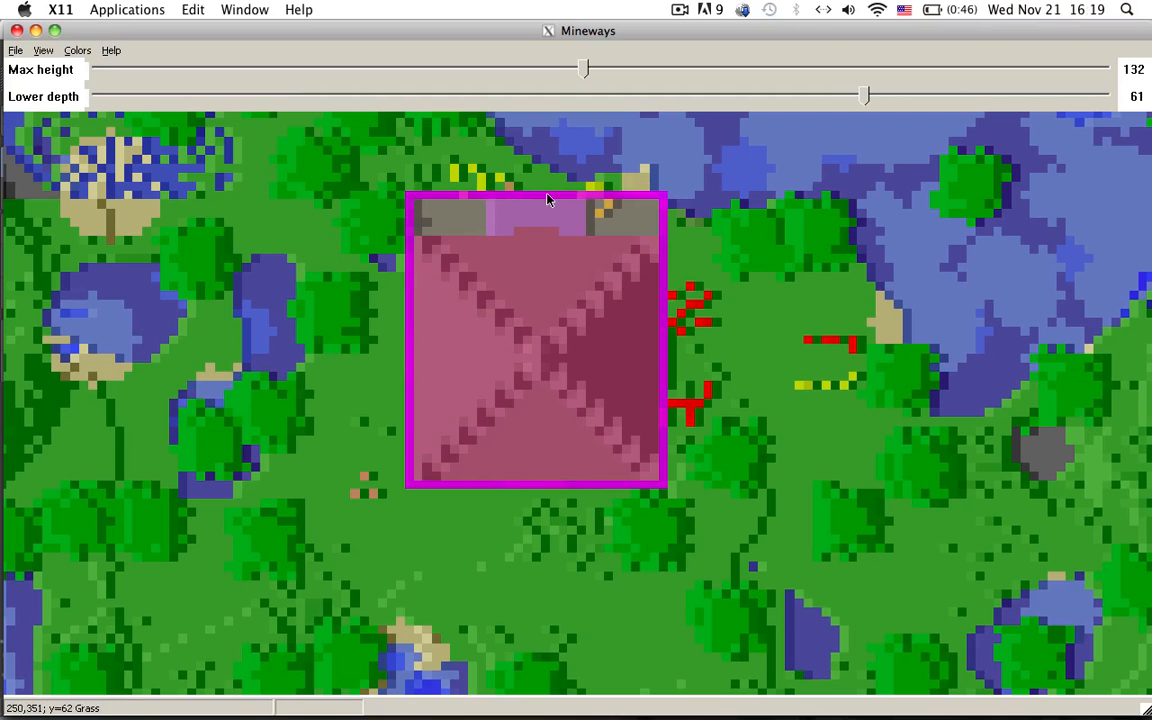
pyautogui.moveTo(800, 205)
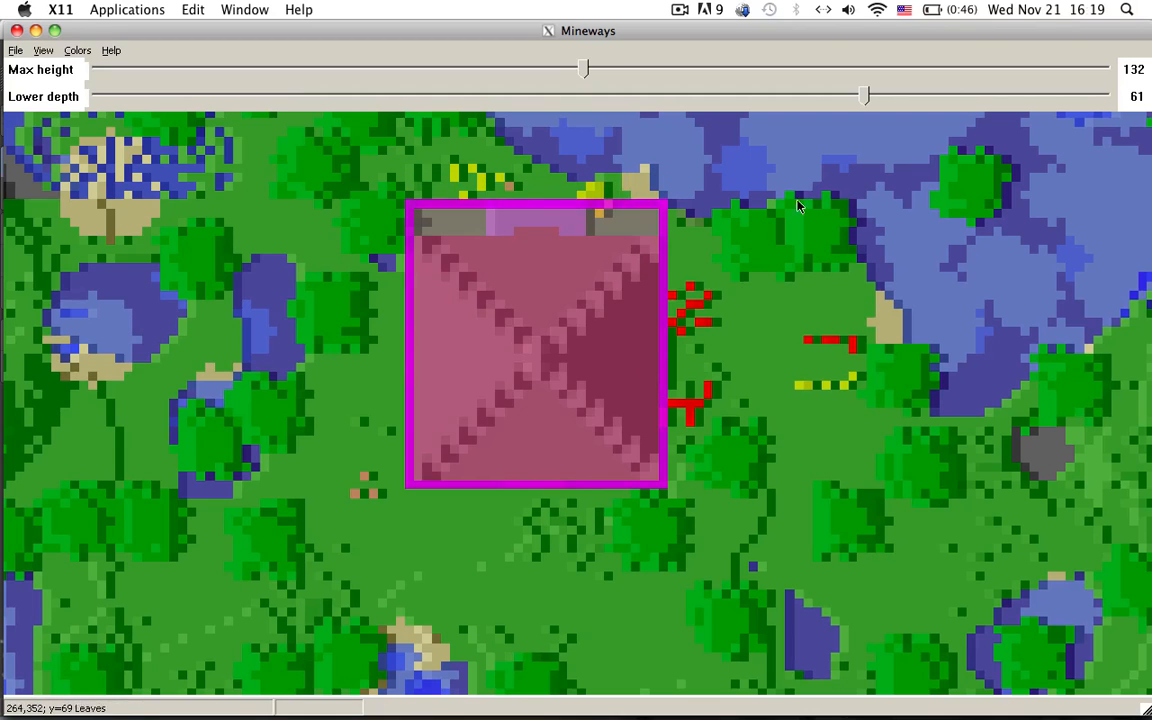
# Bring up the File menu to browse the export options for the marked pagoda
pyautogui.click(15, 50)
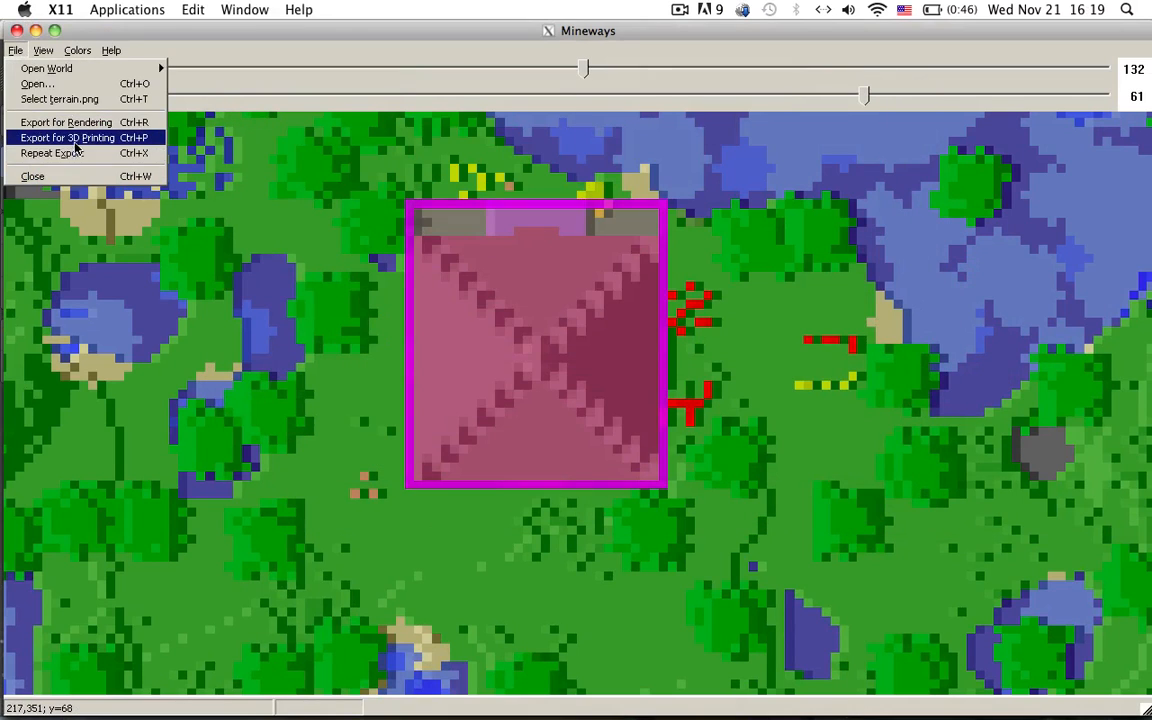
# Export for 3D printing with each block 100 mm high into the Test folder
pyautogui.click(65, 122)
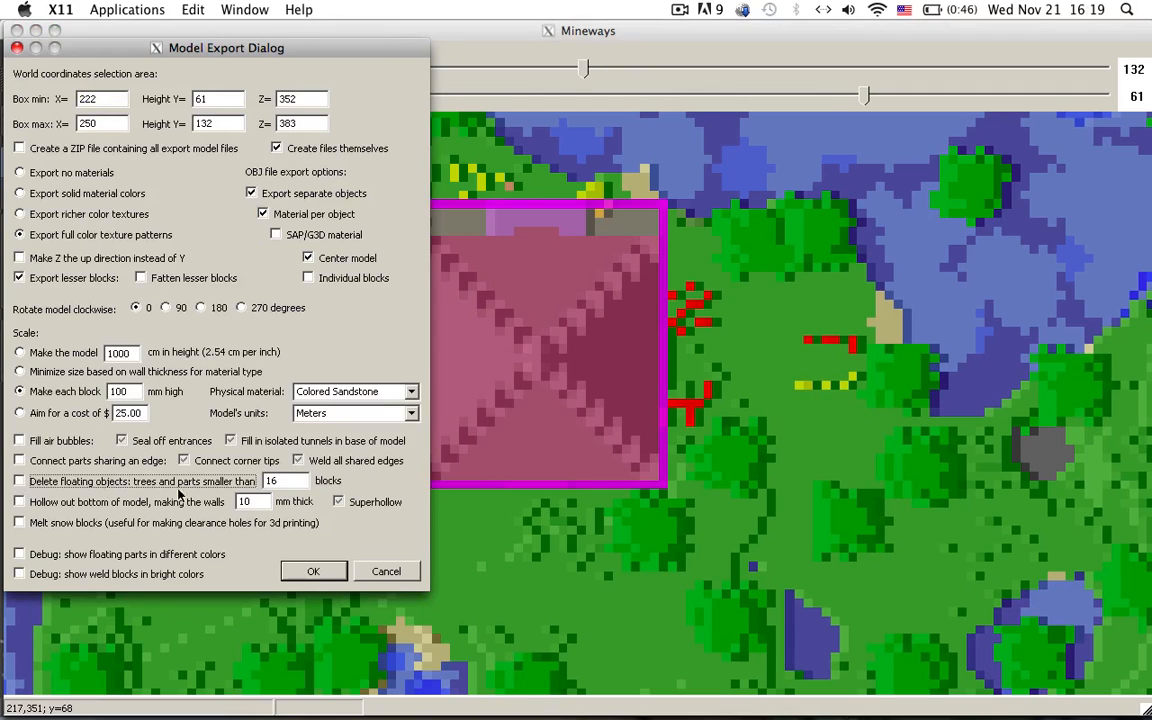
pyautogui.moveTo(371, 77)
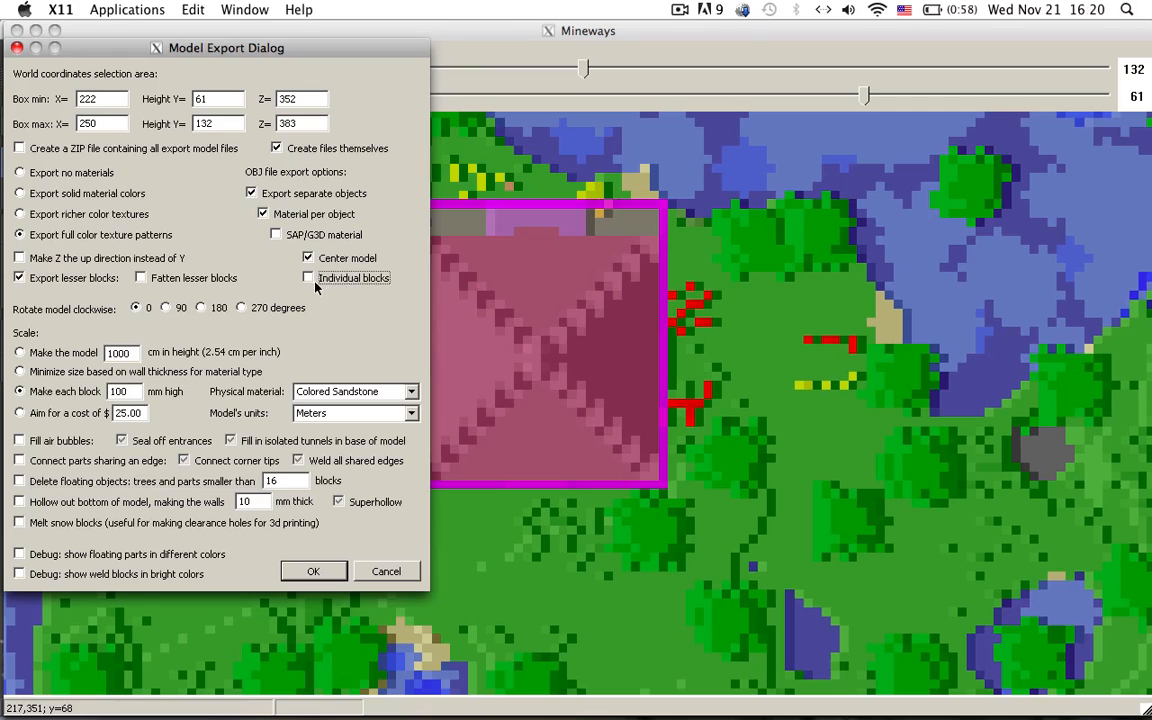
pyautogui.moveTo(663, 283)
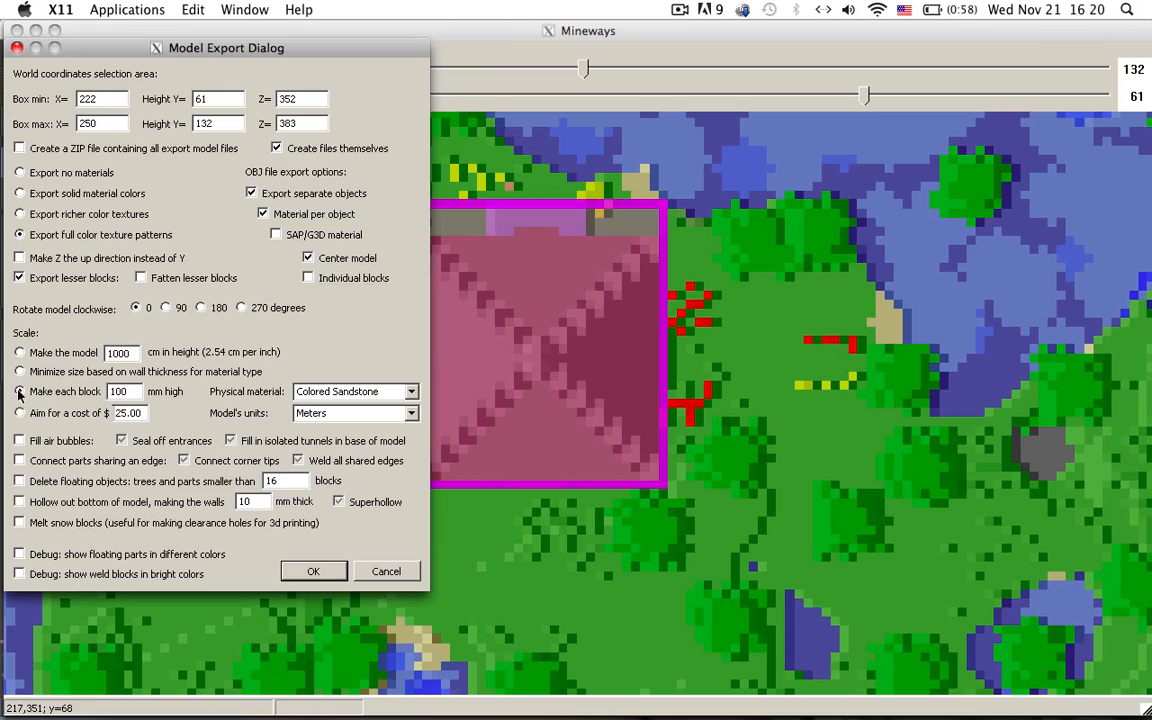
pyautogui.click(19, 391)
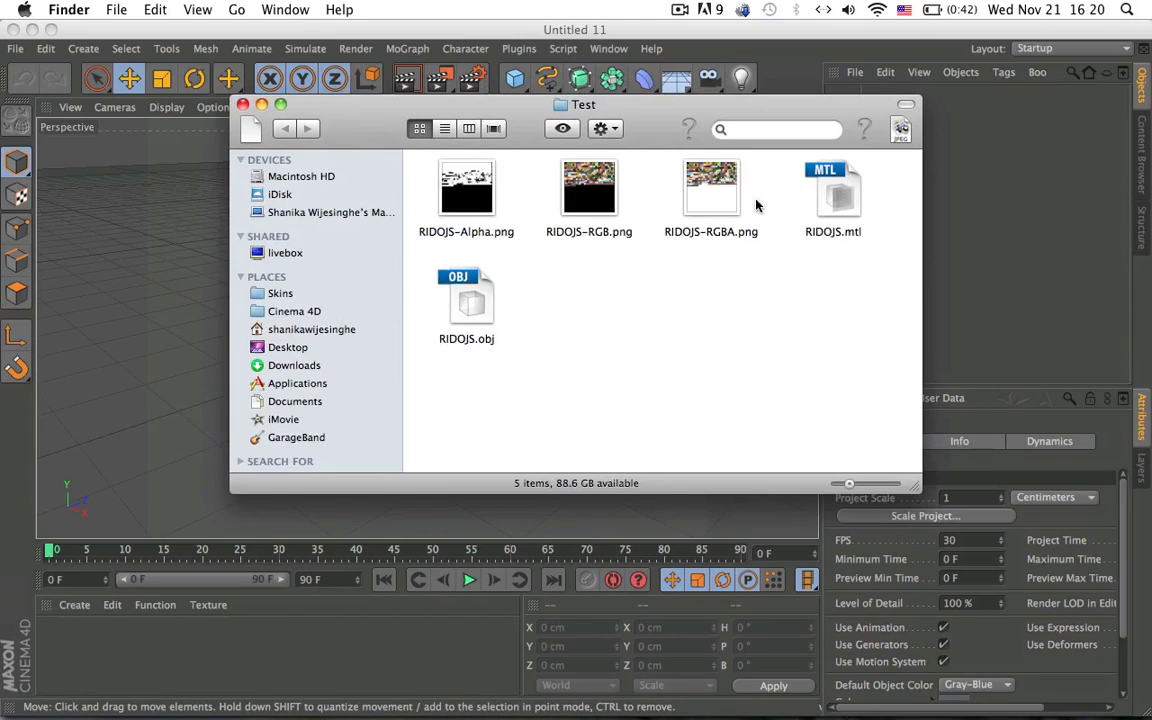
# Import RIDOJS.obj into Cinema 4D at scale 1000 with centimetre units
pyautogui.click(466, 300)
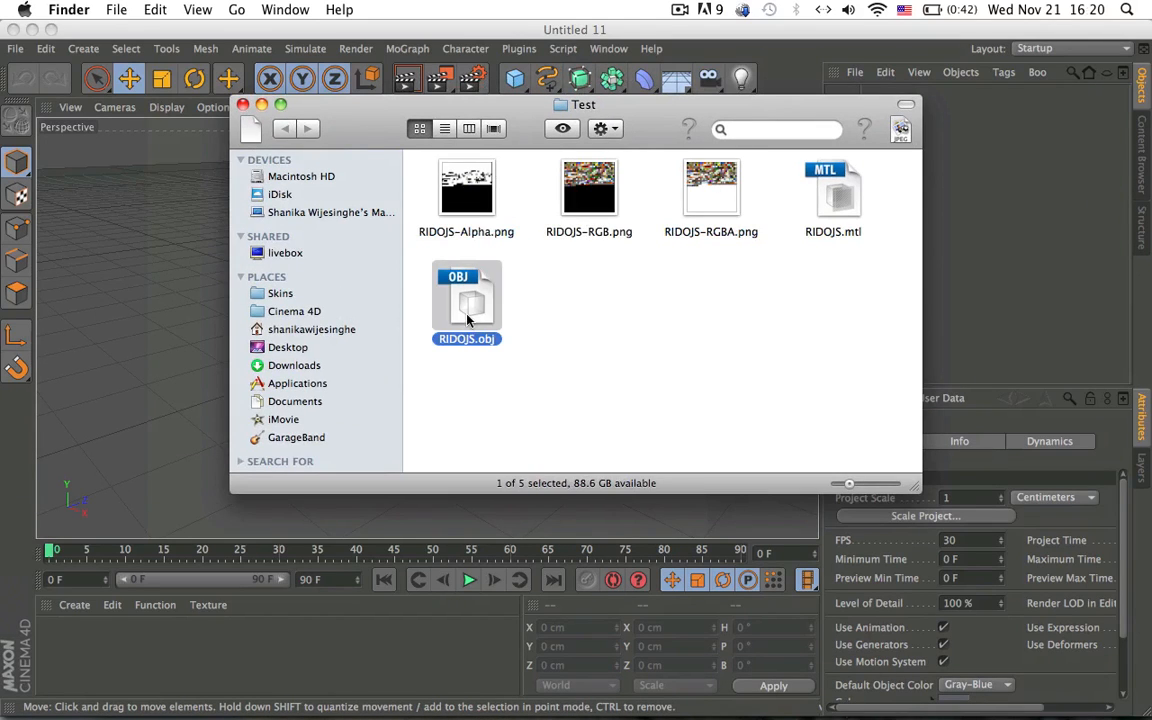
pyautogui.doubleClick(466, 300)
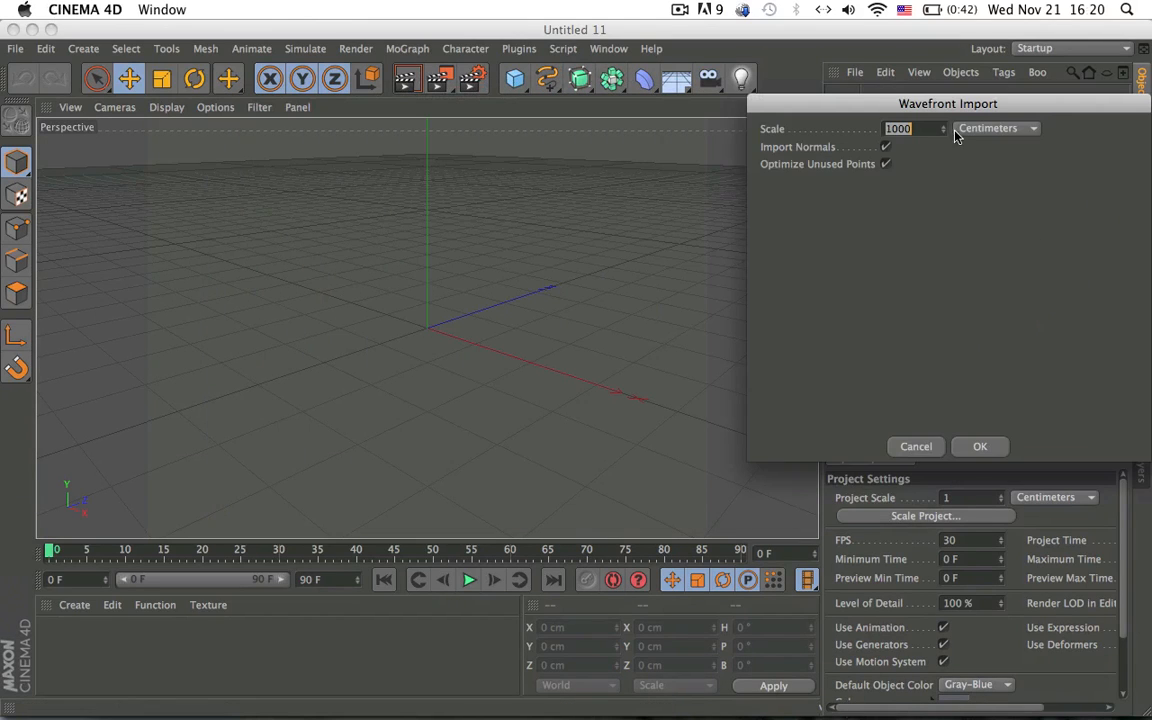
pyautogui.click(995, 128)
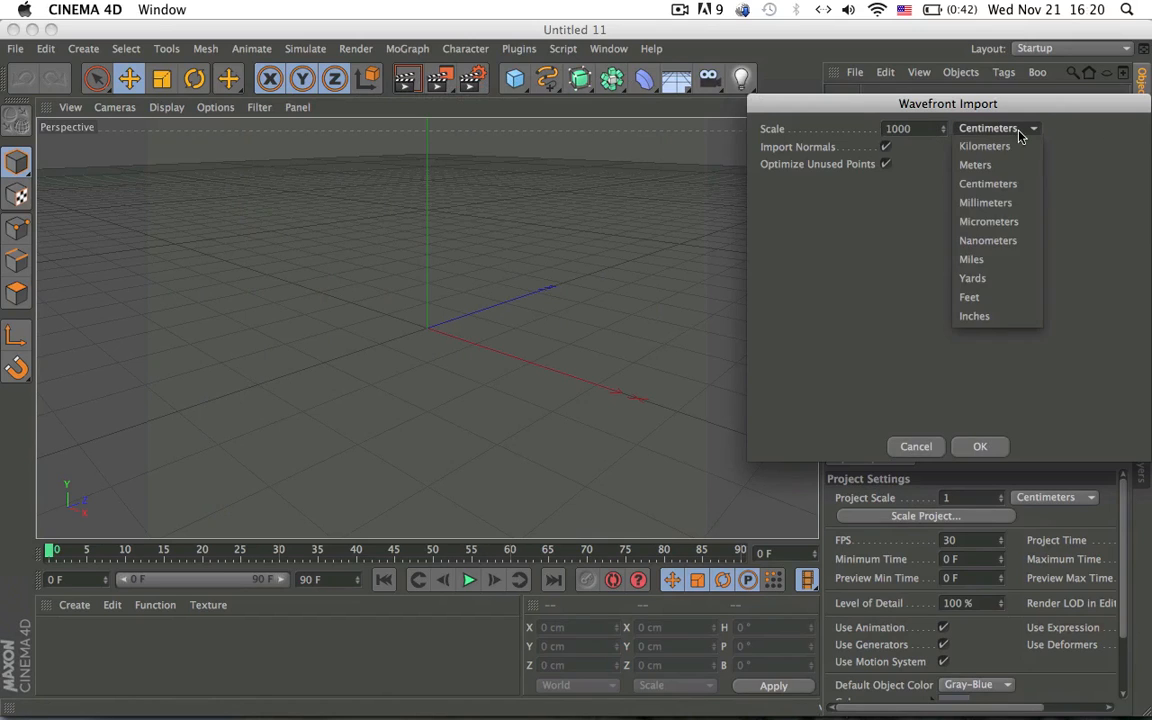
pyautogui.click(987, 183)
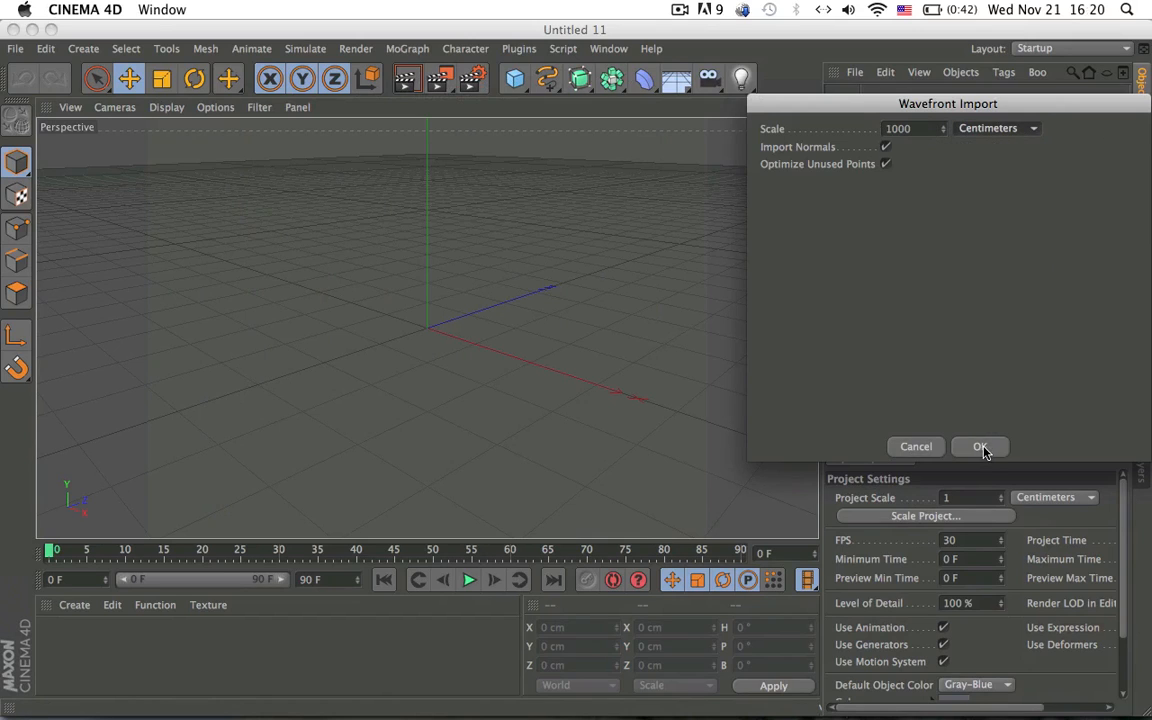
pyautogui.click(980, 446)
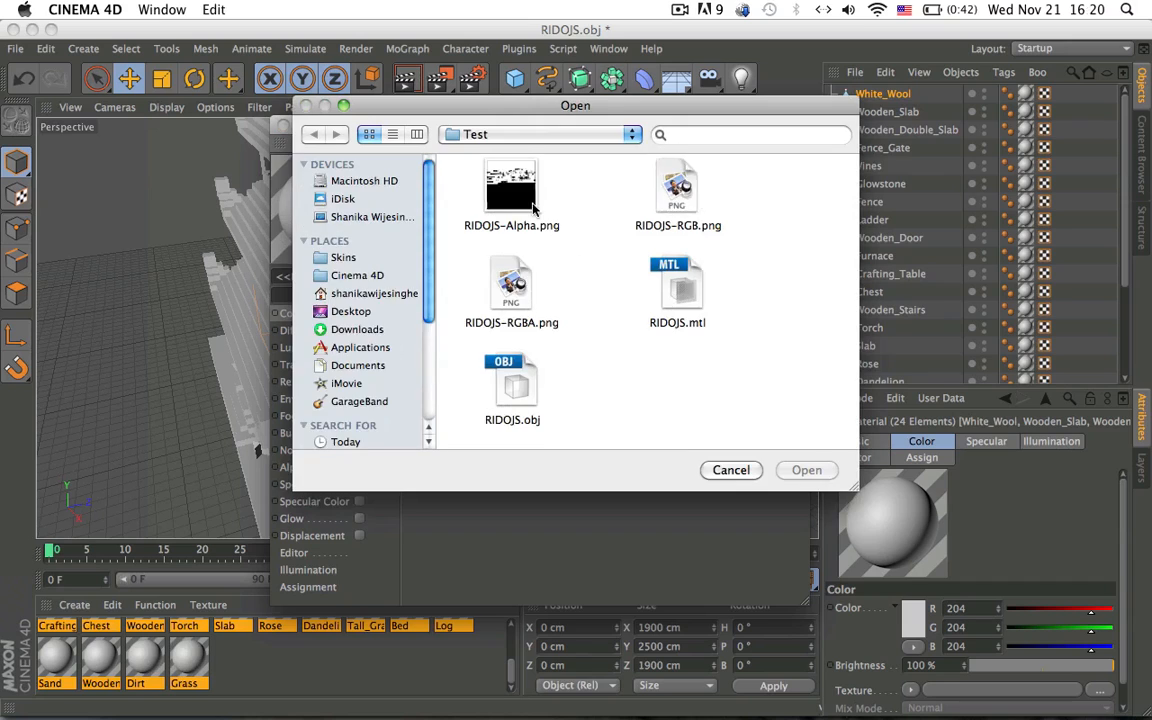
# Give all block materials the RGB colour texture and alpha texture with specular off
pyautogui.click(806, 470)
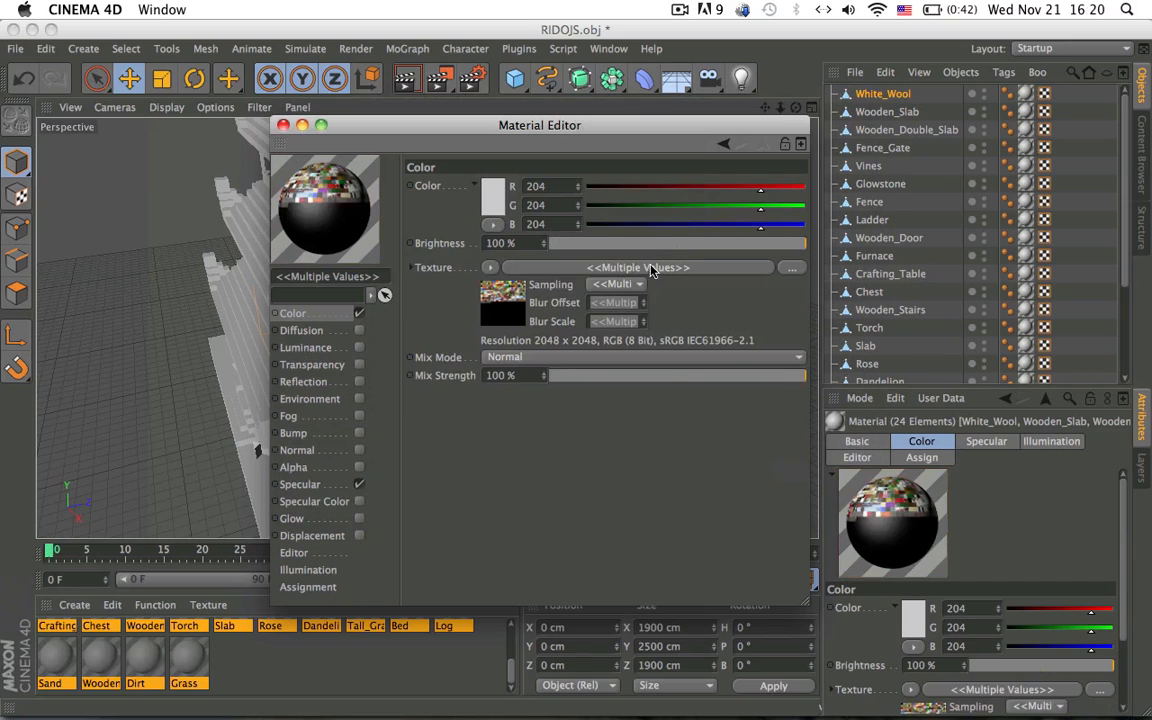
pyautogui.click(617, 284)
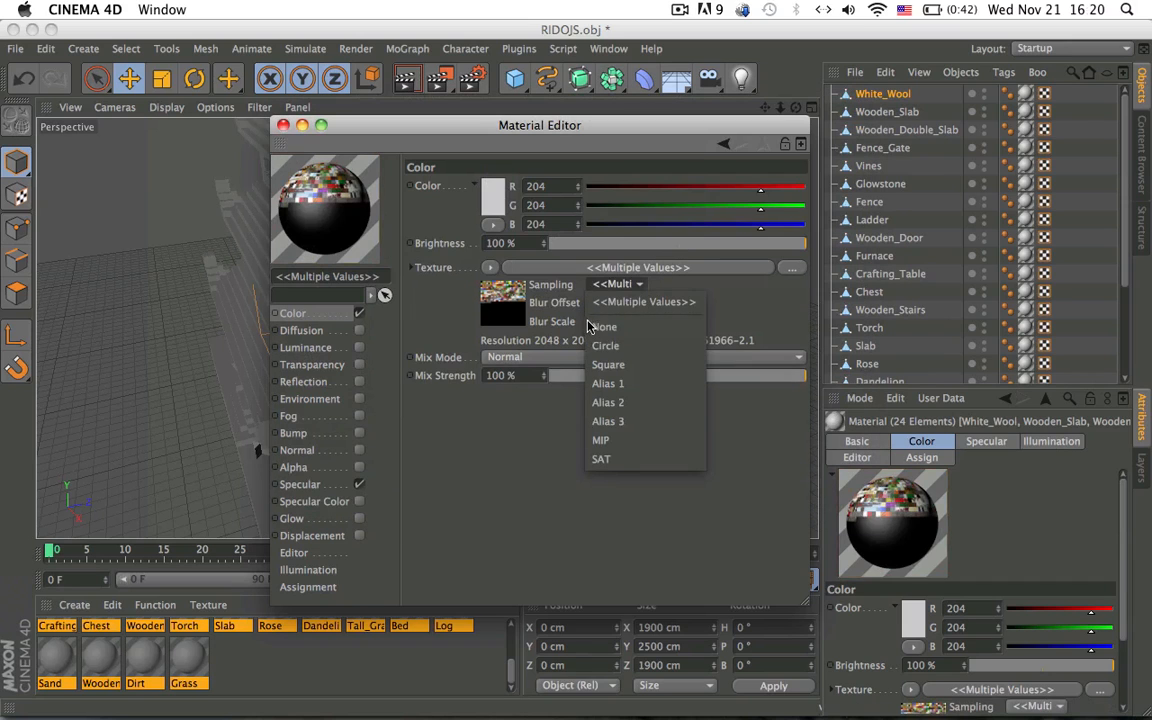
pyautogui.click(300, 484)
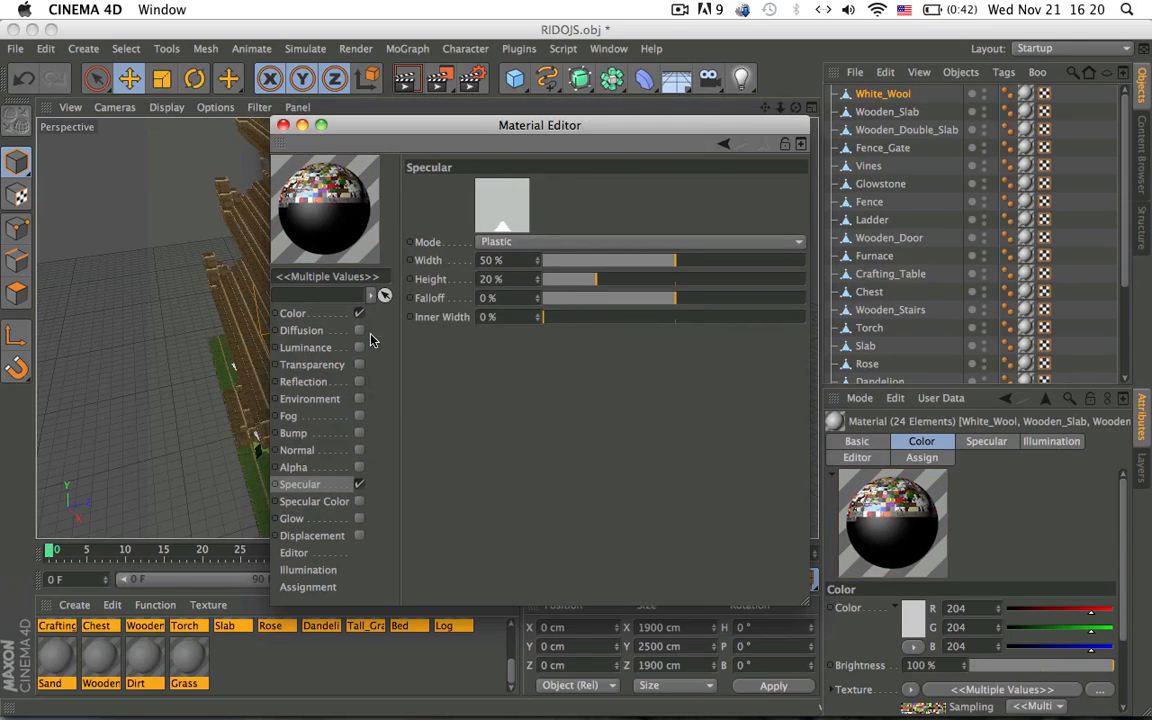
pyautogui.click(293, 466)
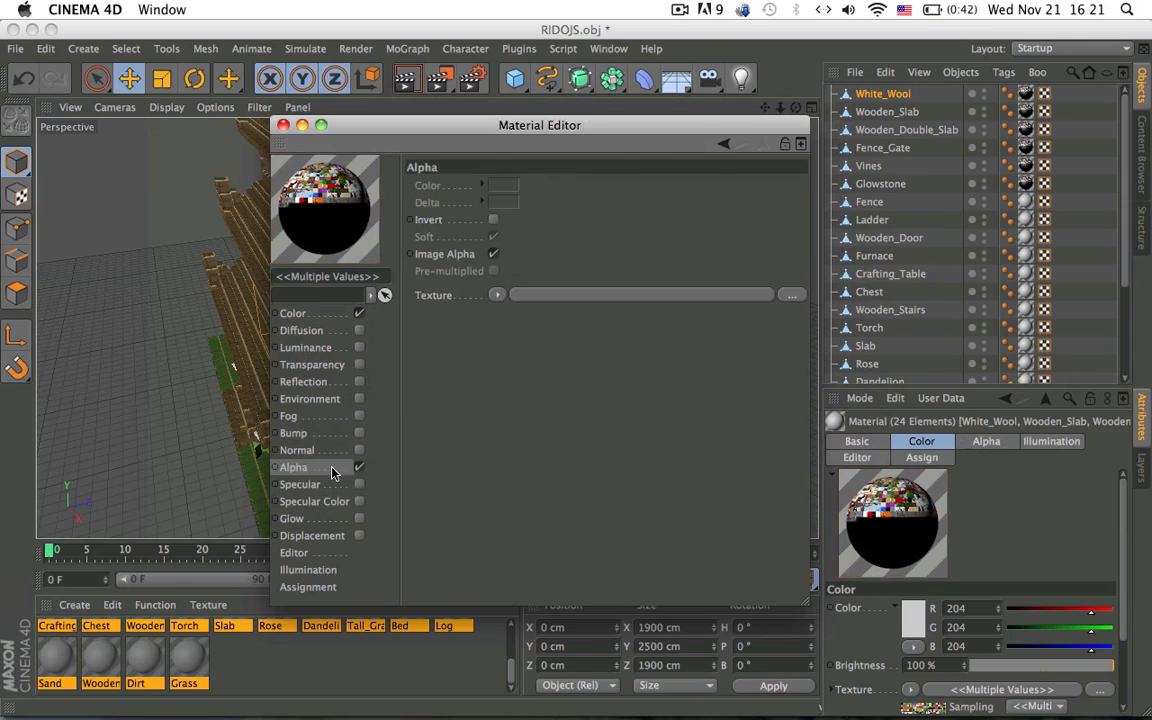
pyautogui.click(791, 294)
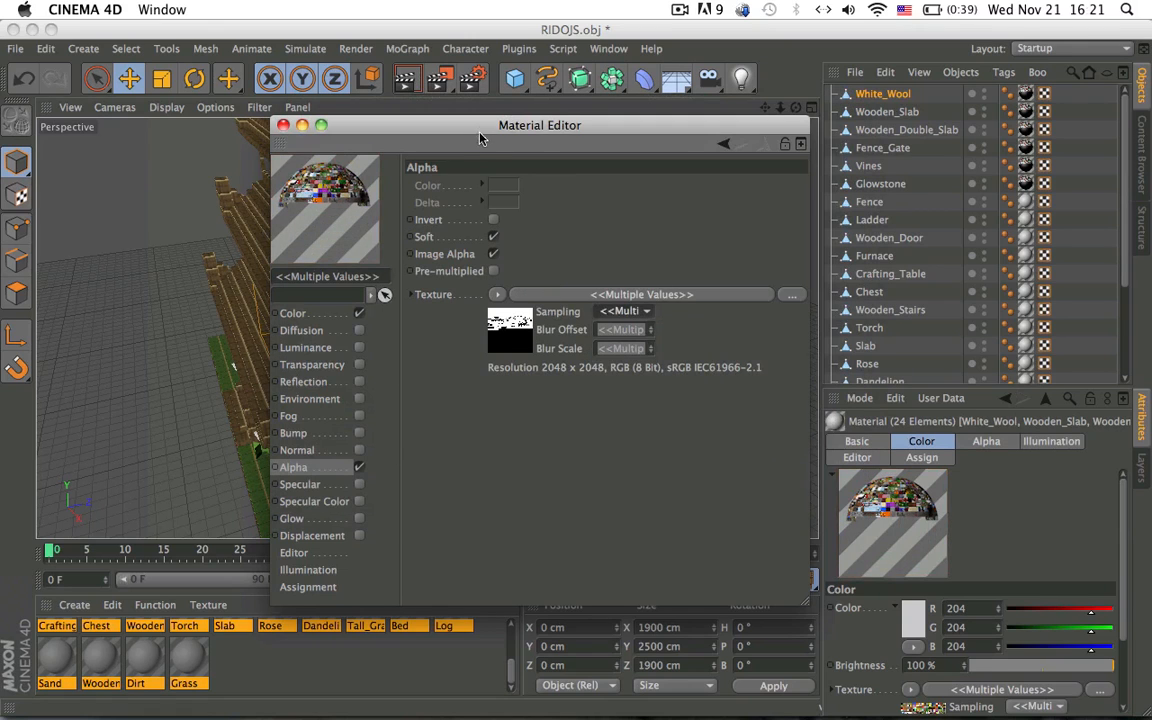
pyautogui.moveTo(540, 125); pyautogui.dragTo(535, 442)
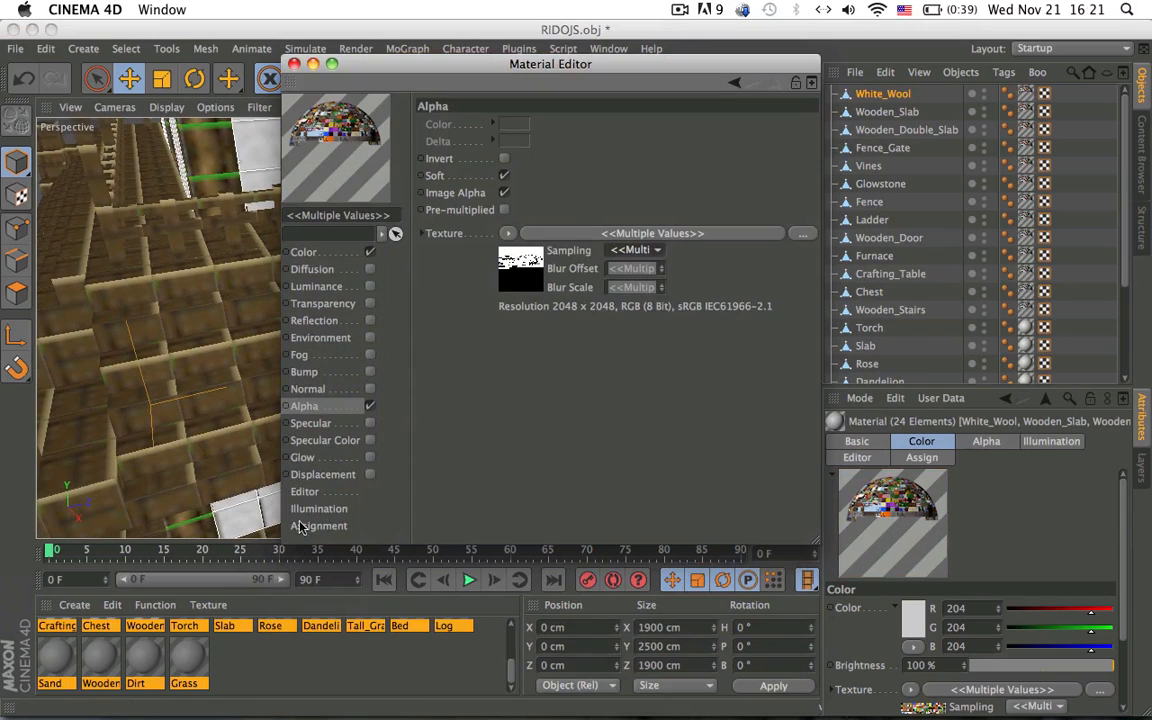
# Choose a Texture Preview Size in the Material Editor's Editor page
pyautogui.click(305, 491)
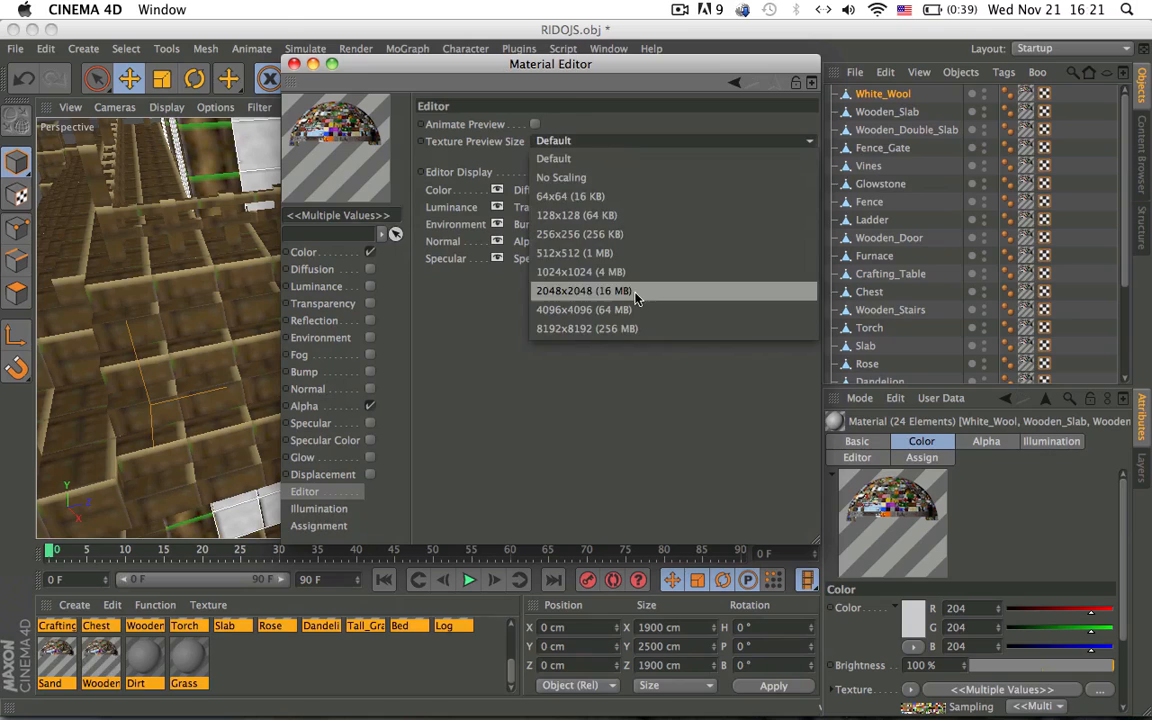
pyautogui.moveTo(630, 271)
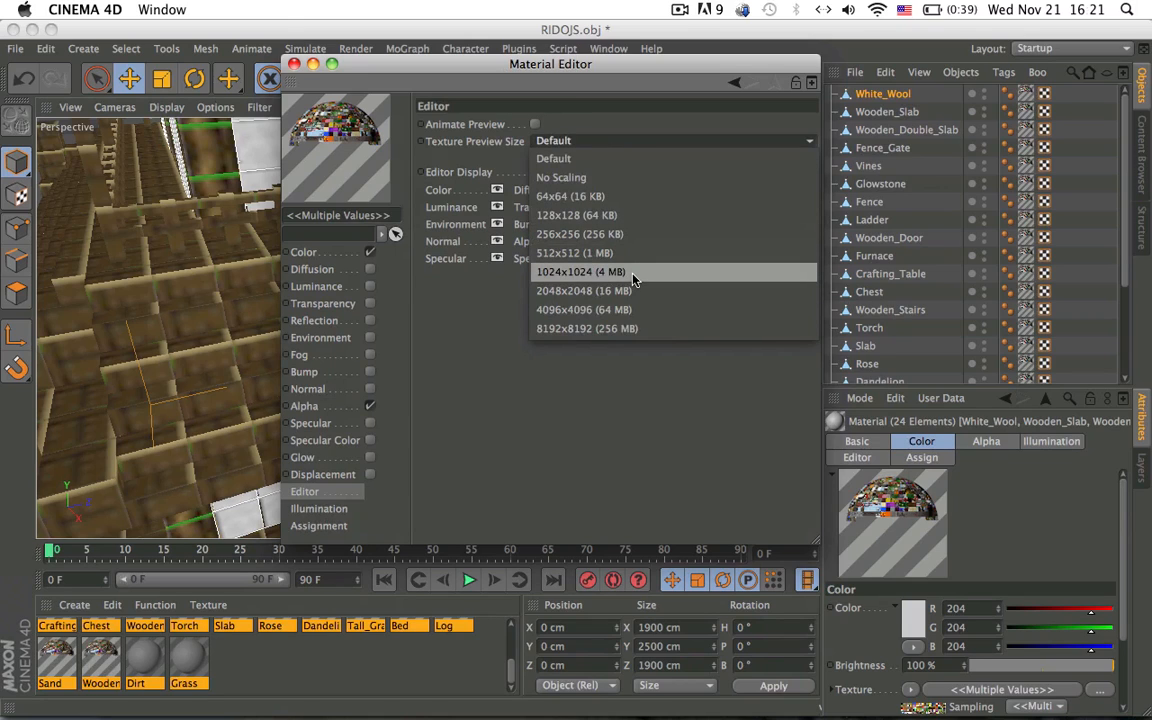
pyautogui.moveTo(578, 272)
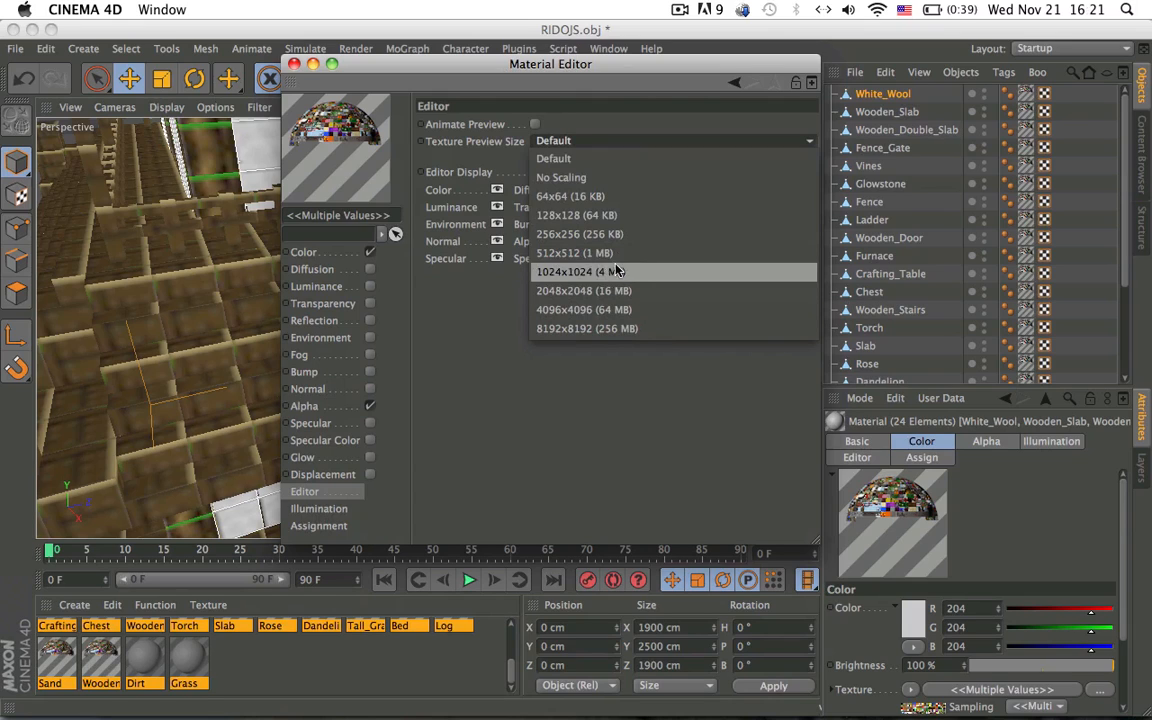
pyautogui.moveTo(670, 252)
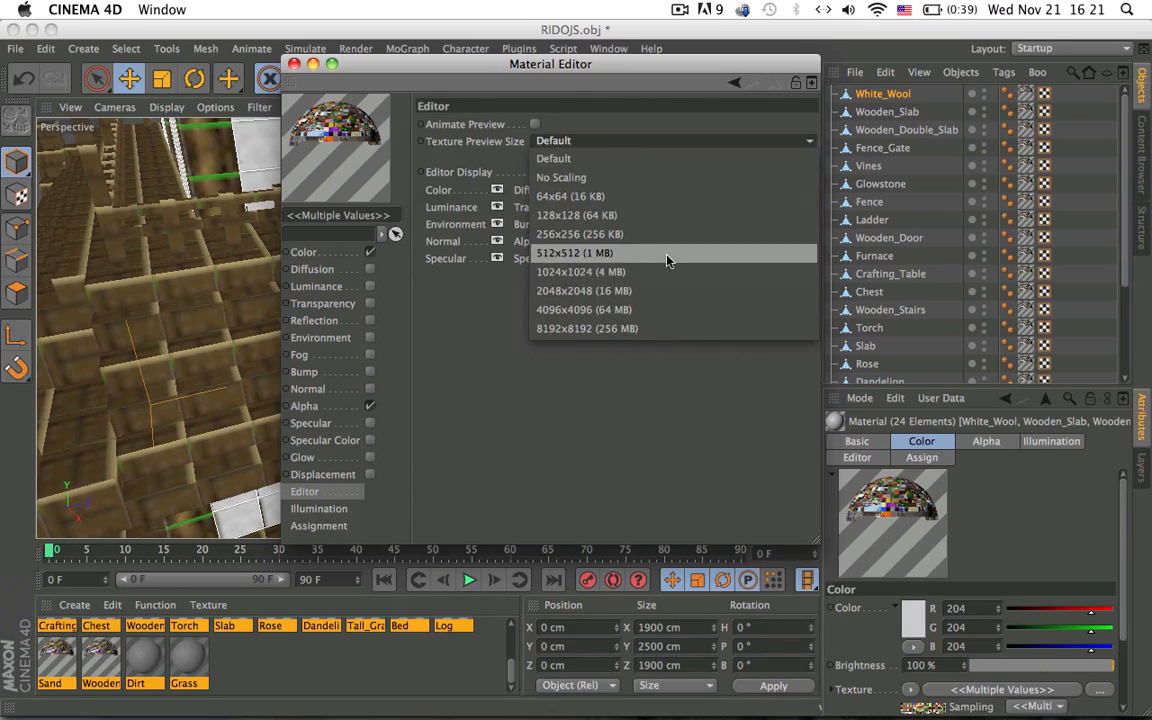
pyautogui.click(580, 271)
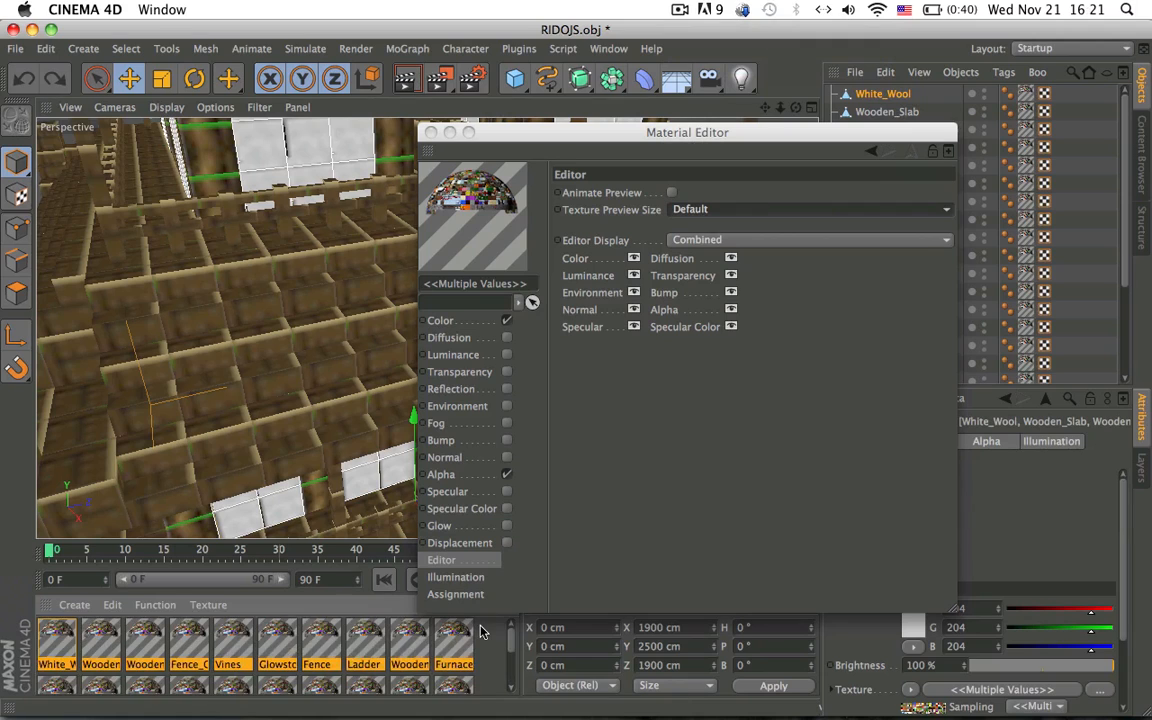
# Remove unused materials leaving White_Wool and Wooden, with texture preview size 1024x1024
pyautogui.click(57, 645)
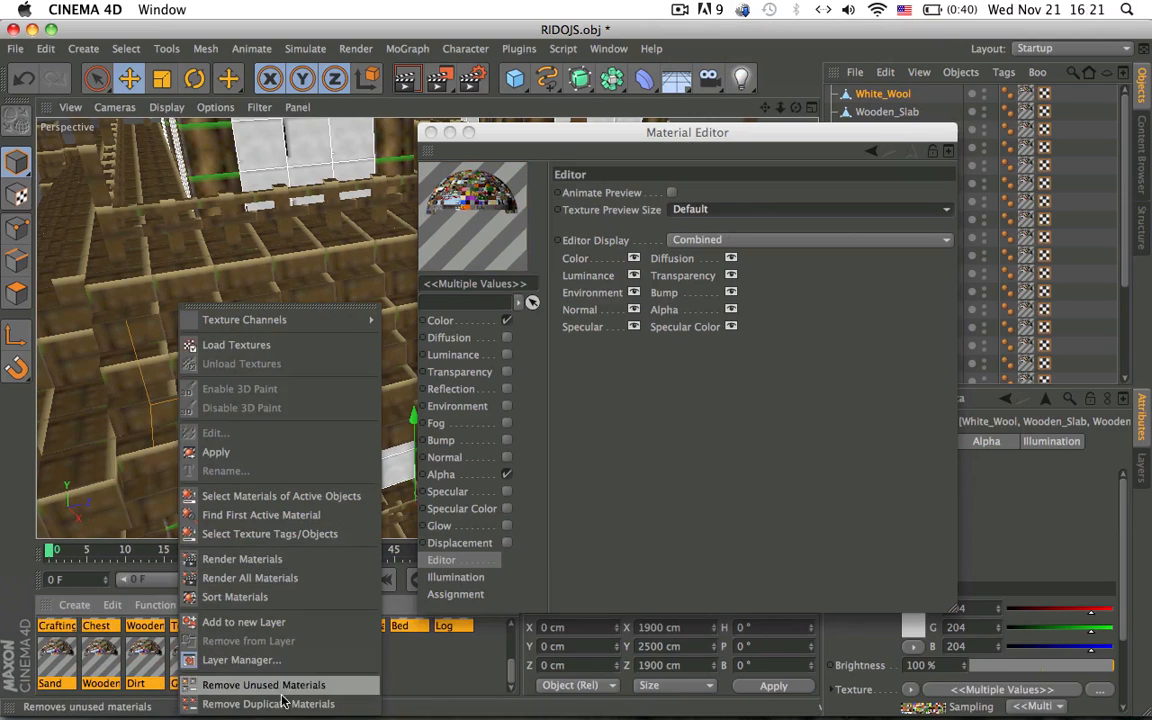
pyautogui.click(263, 684)
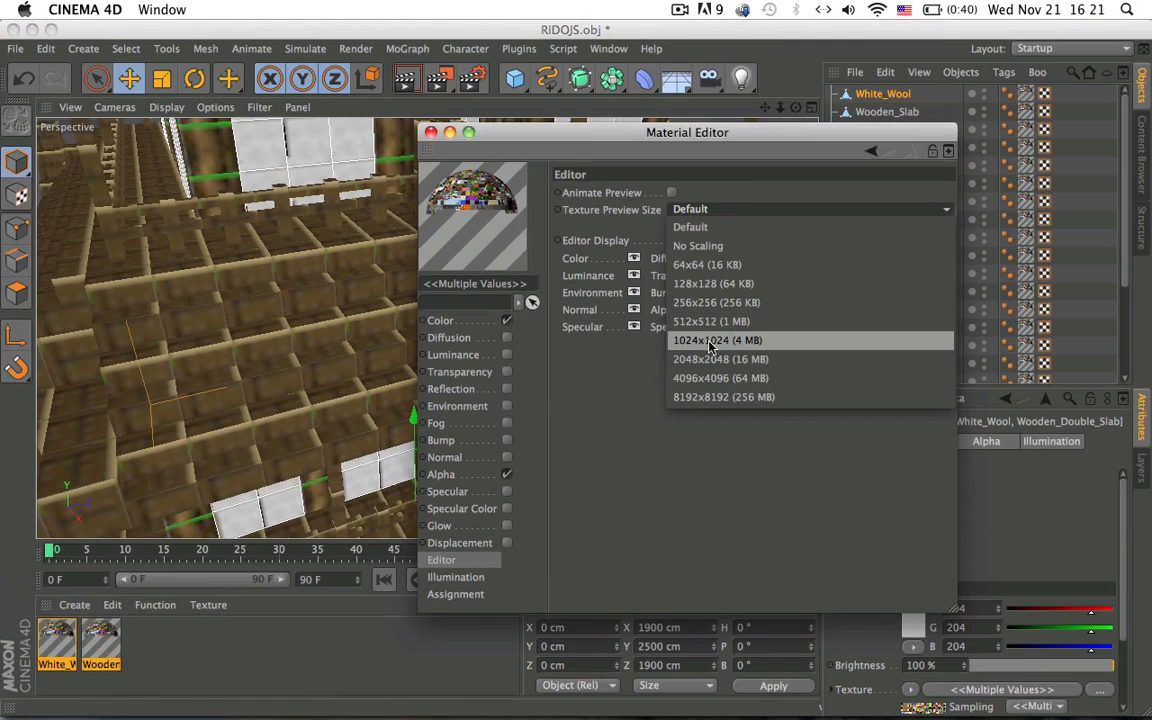
pyautogui.click(717, 340)
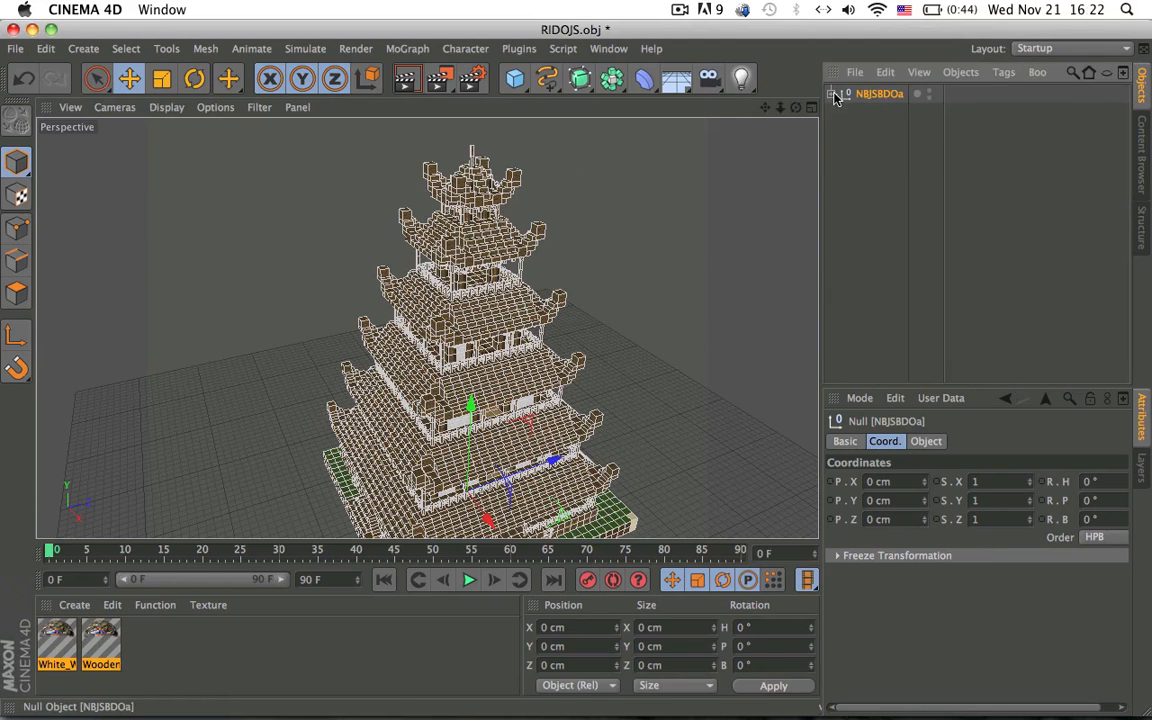
pyautogui.rightClick(880, 93)
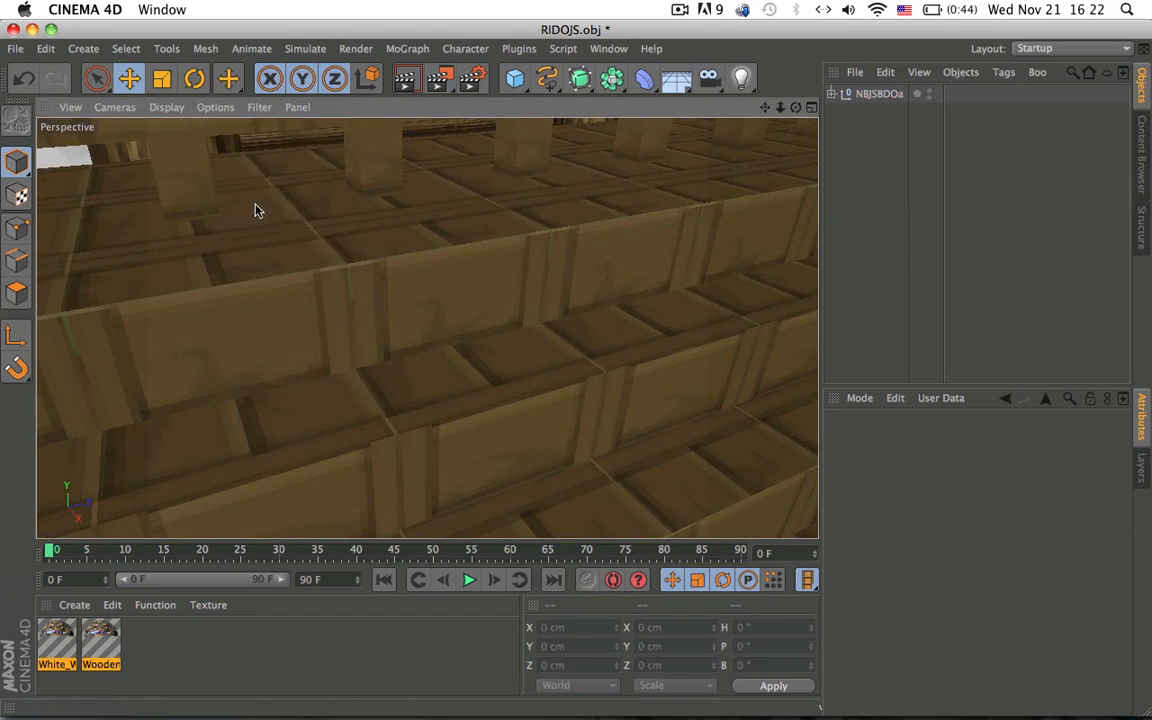
pyautogui.moveTo(268, 158)
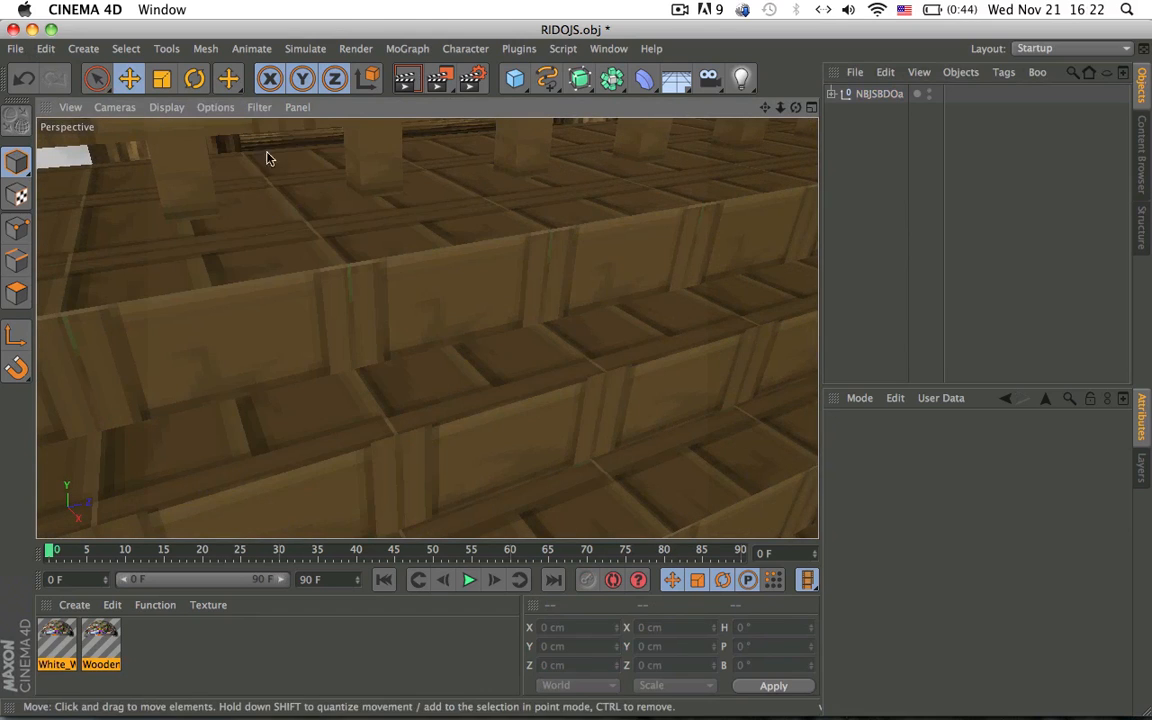
# Add a CINEMA 4D tag to the pagoda's null so grass, dirt and wood show textured
pyautogui.click(215, 107)
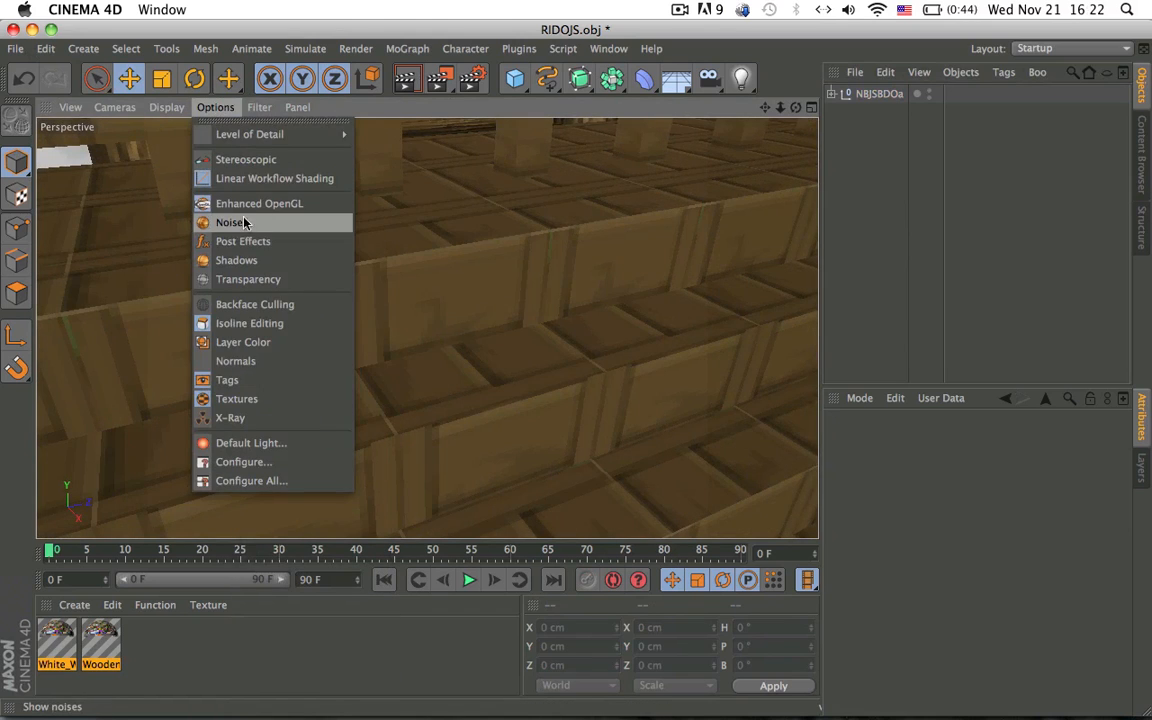
pyautogui.moveTo(248, 279)
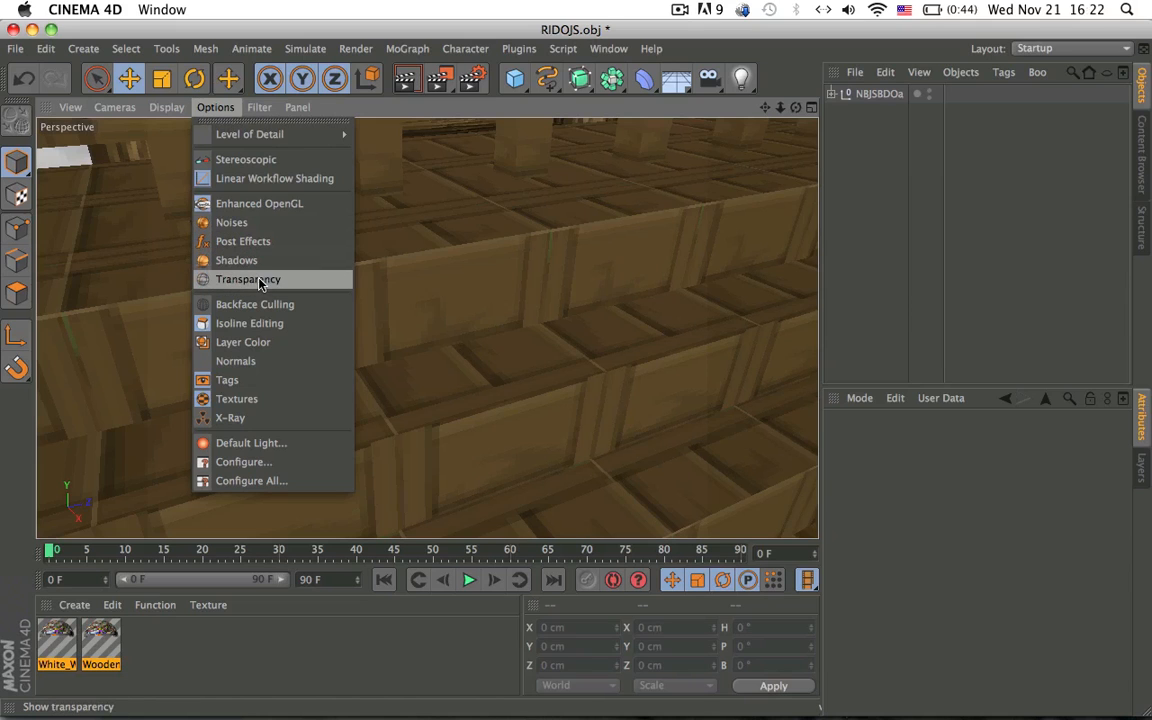
pyautogui.moveTo(259, 203)
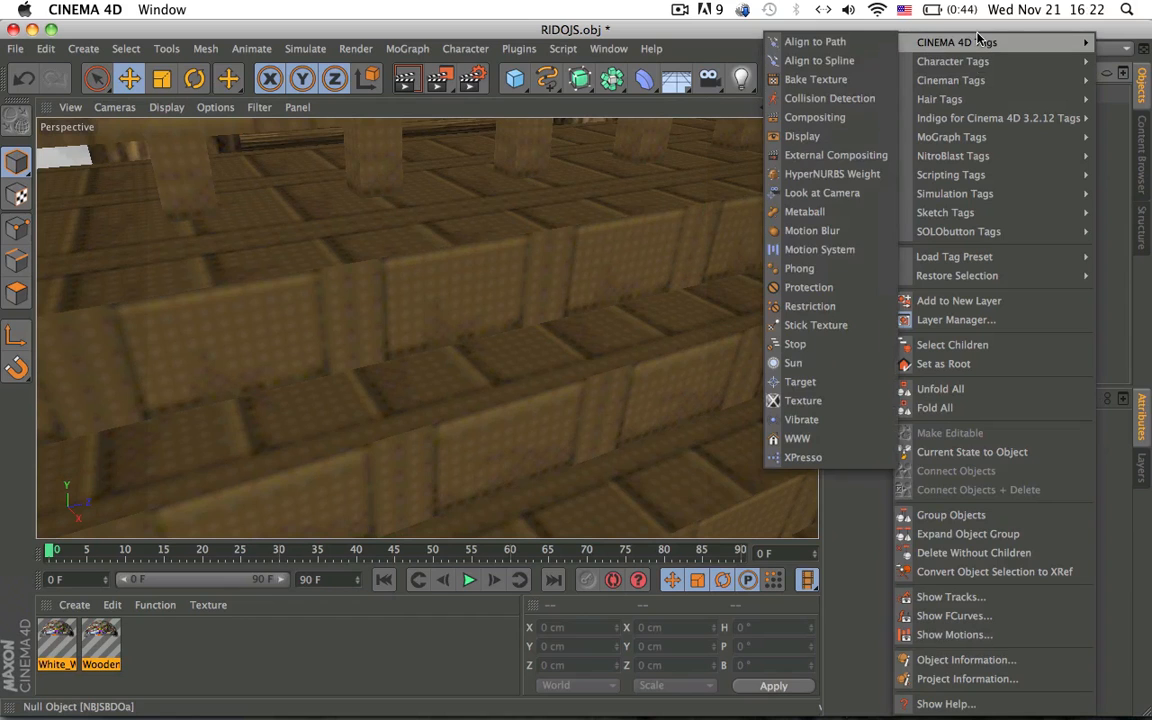
pyautogui.click(802, 136)
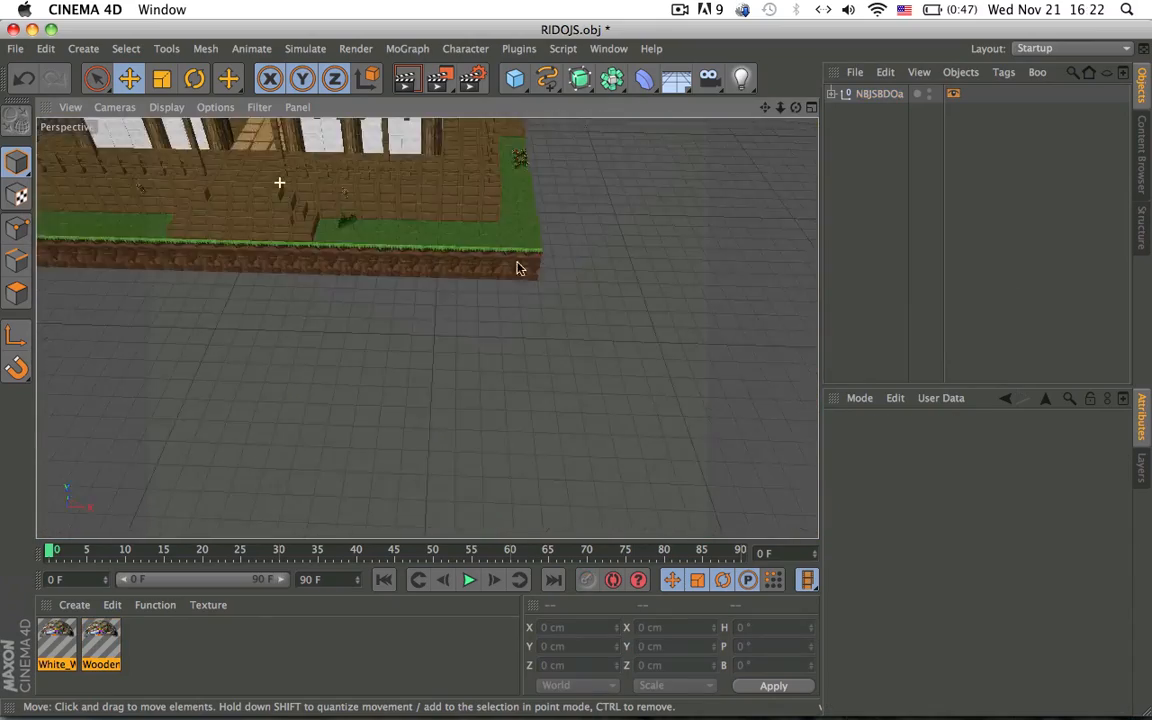
pyautogui.moveTo(520, 270); pyautogui.dragTo(225, 333)
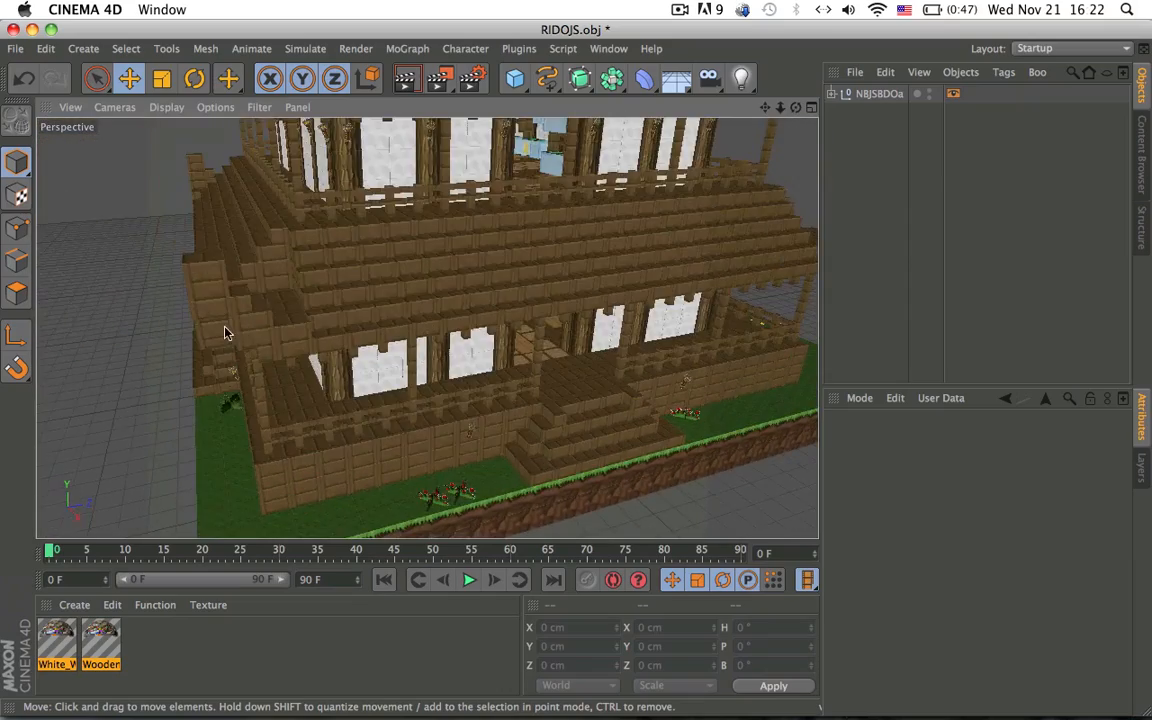
pyautogui.moveTo(225, 333); pyautogui.dragTo(590, 283)
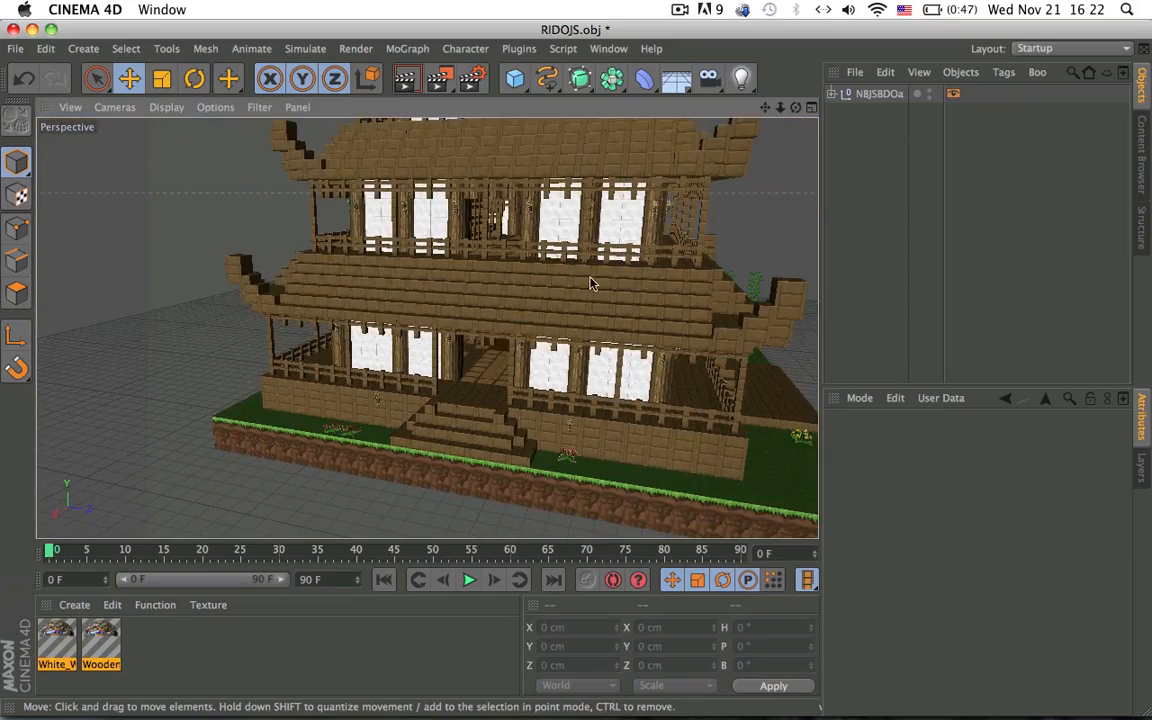
pyautogui.moveTo(590, 283); pyautogui.dragTo(420, 377)
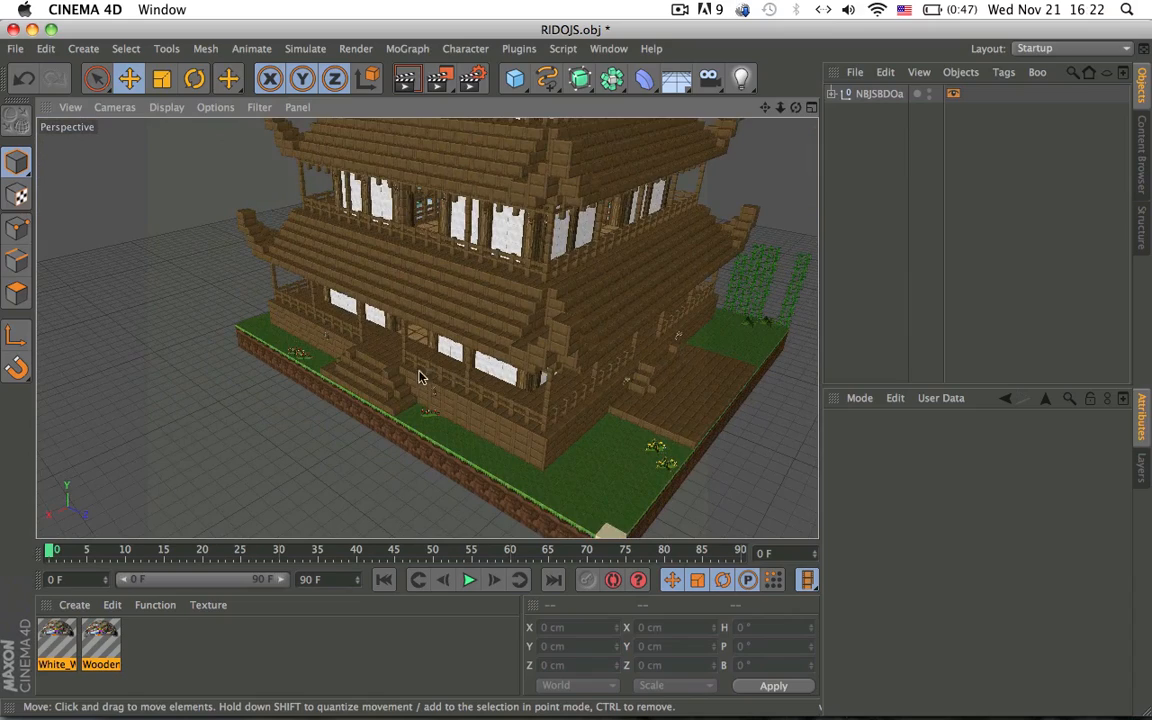